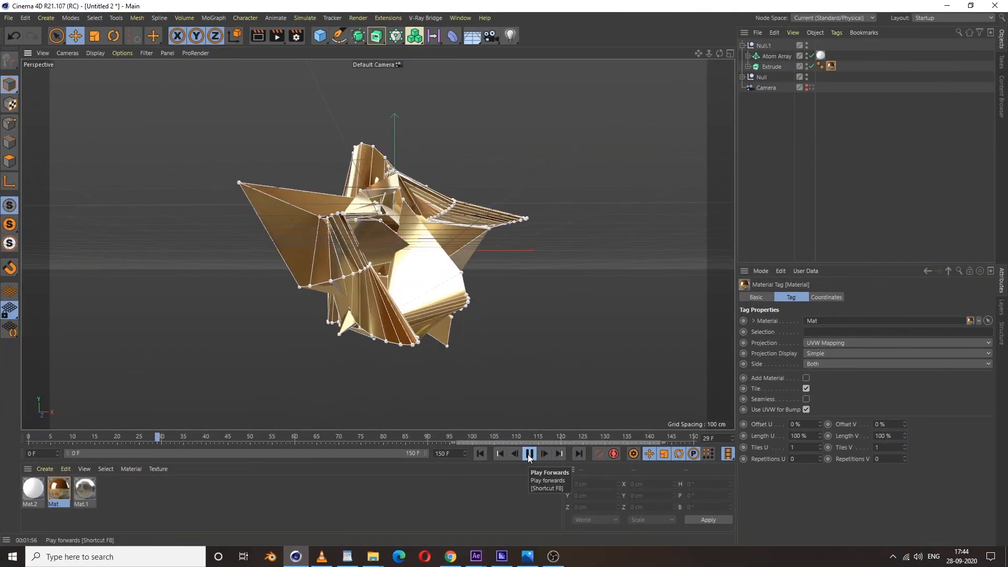
Step: Clear the finished star setup so only the Null and Camera remain in the scene
click(528, 453)
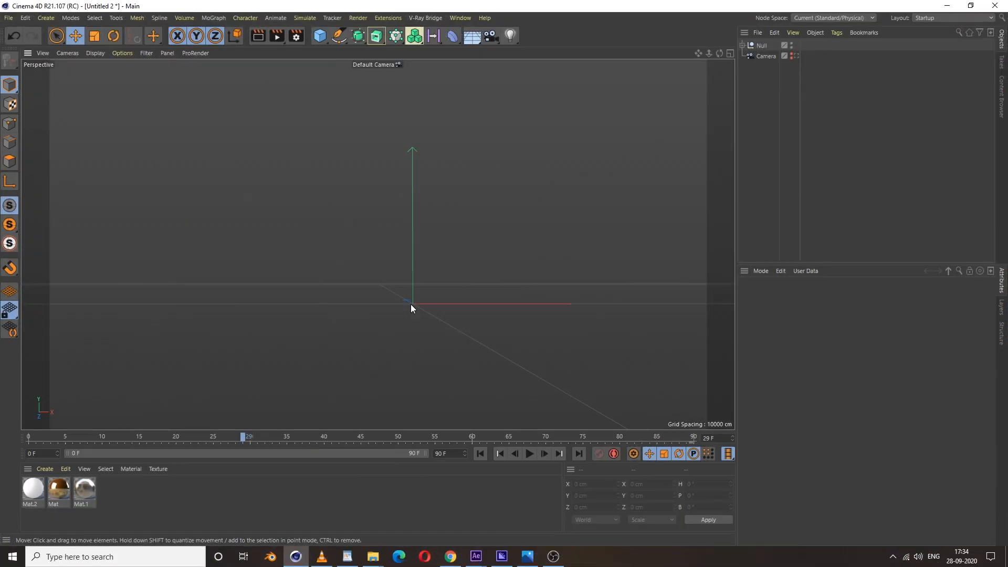
Step: Add a 5-point Star spline and set its R.B rotation to -18° so a point faces up
click(339, 35)
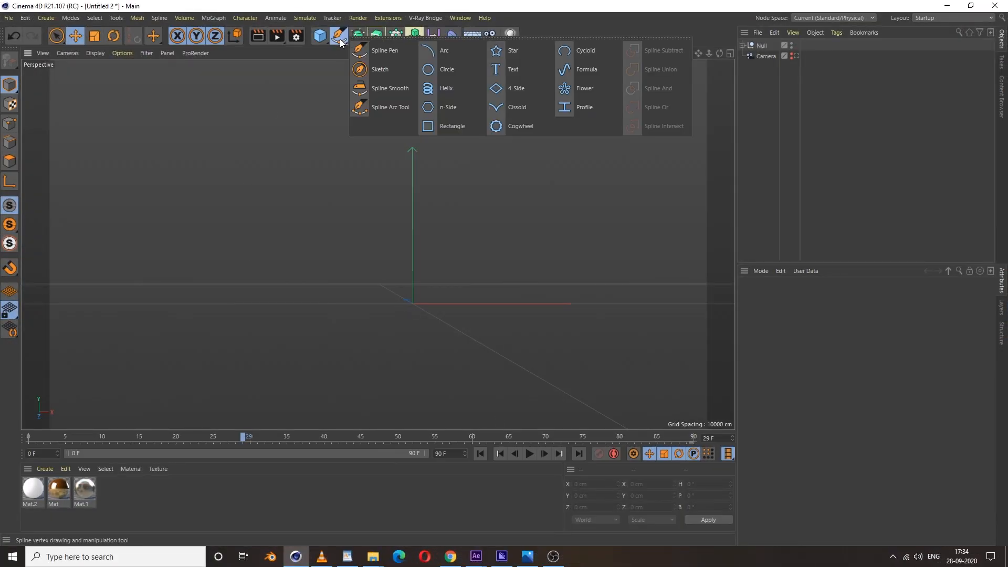
mouse_move(513, 51)
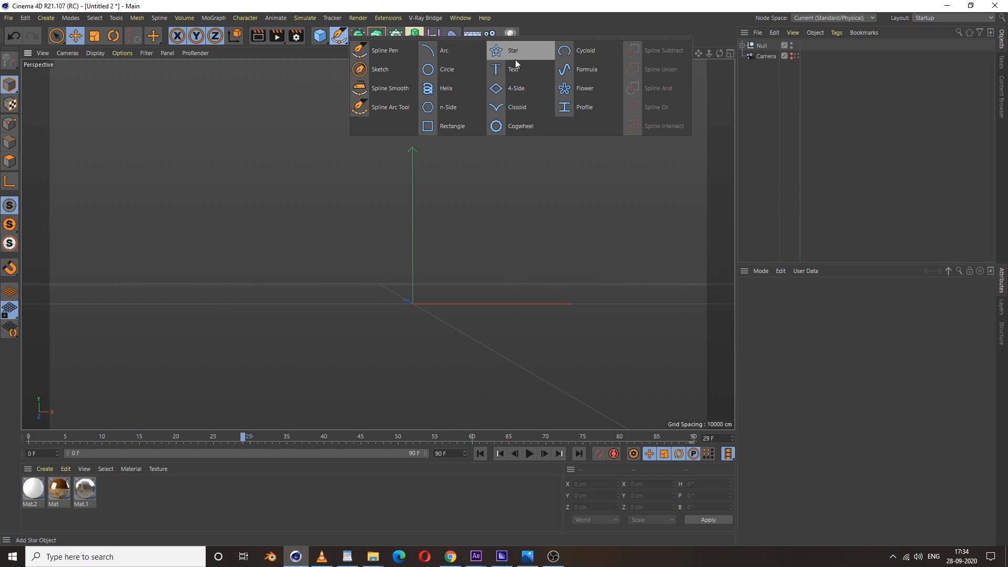
mouse_move(517, 64)
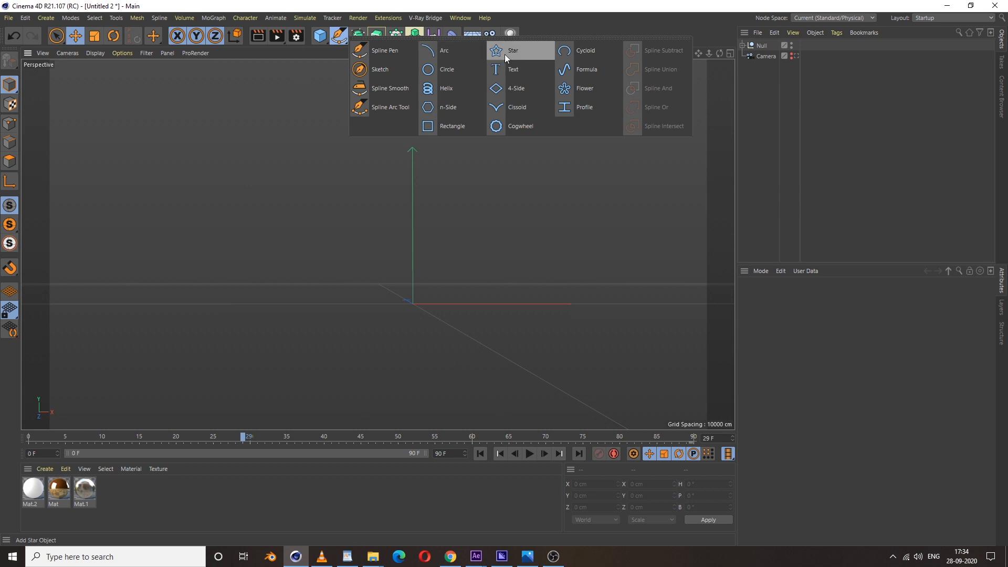
click(513, 51)
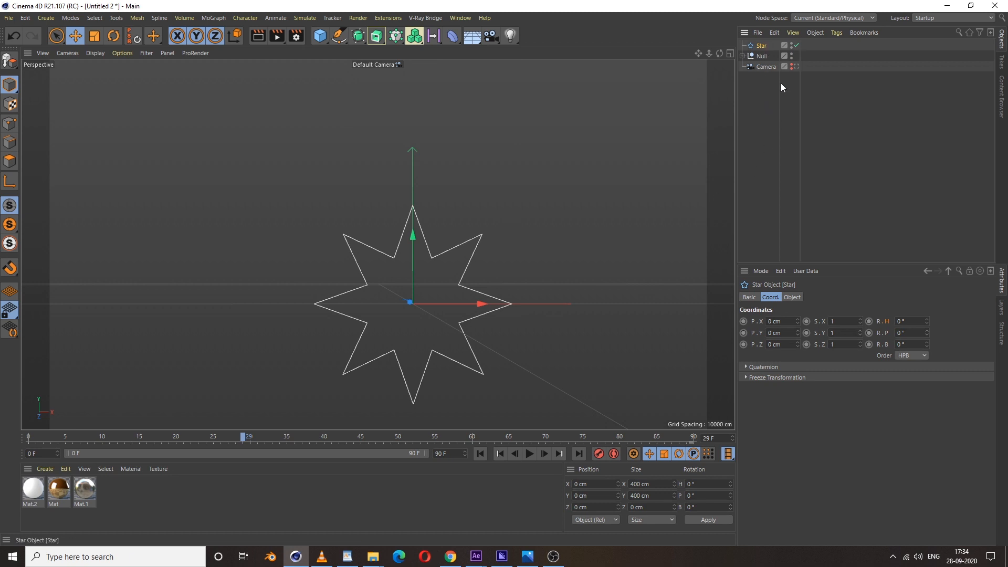
click(792, 297)
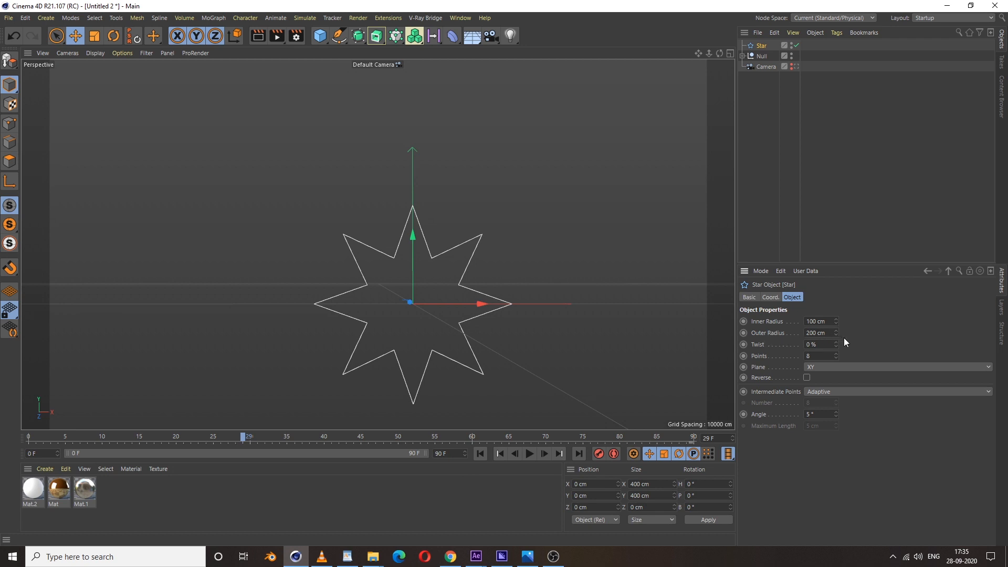
mouse_move(754, 366)
text(5)
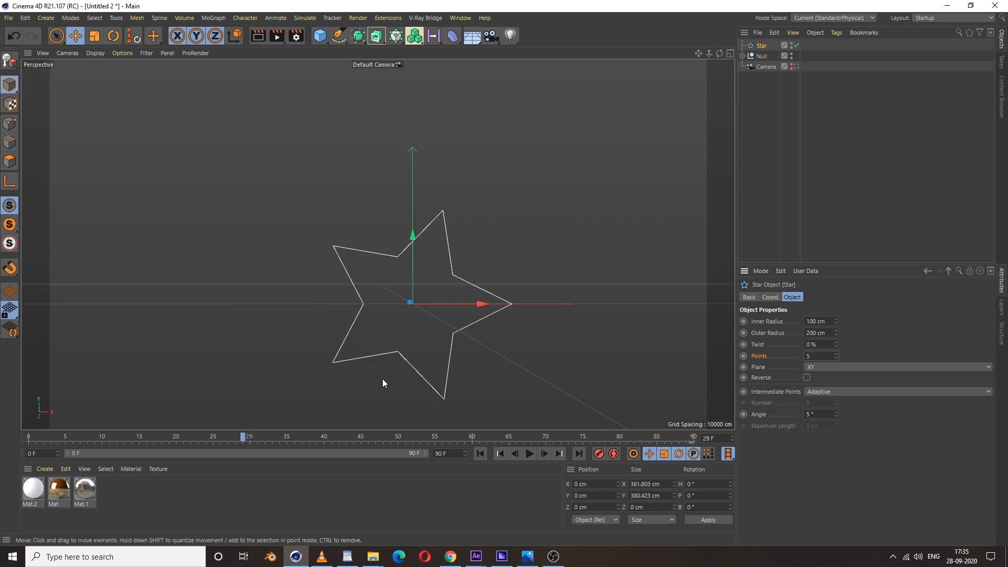
click(770, 296)
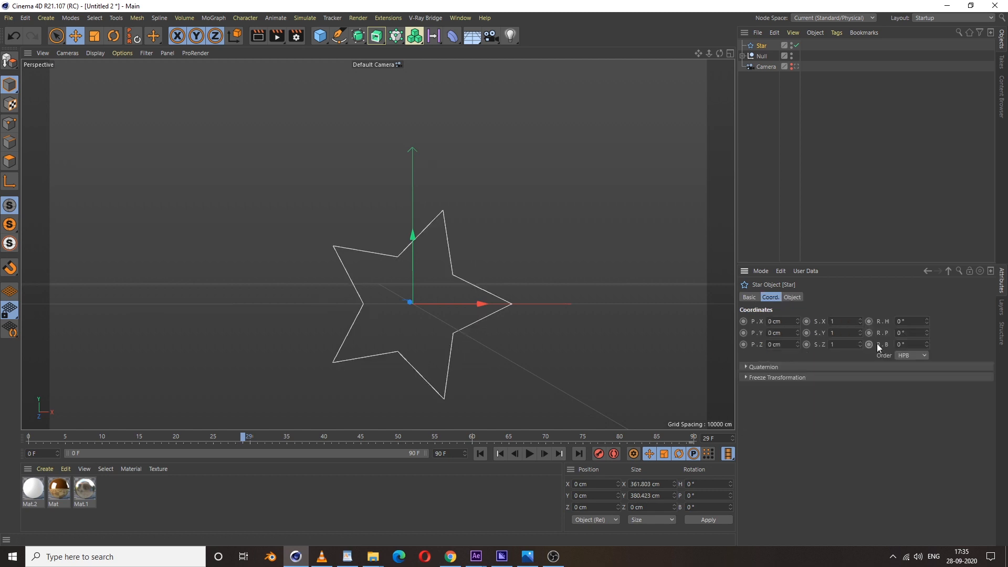
click(909, 344)
text(-18)
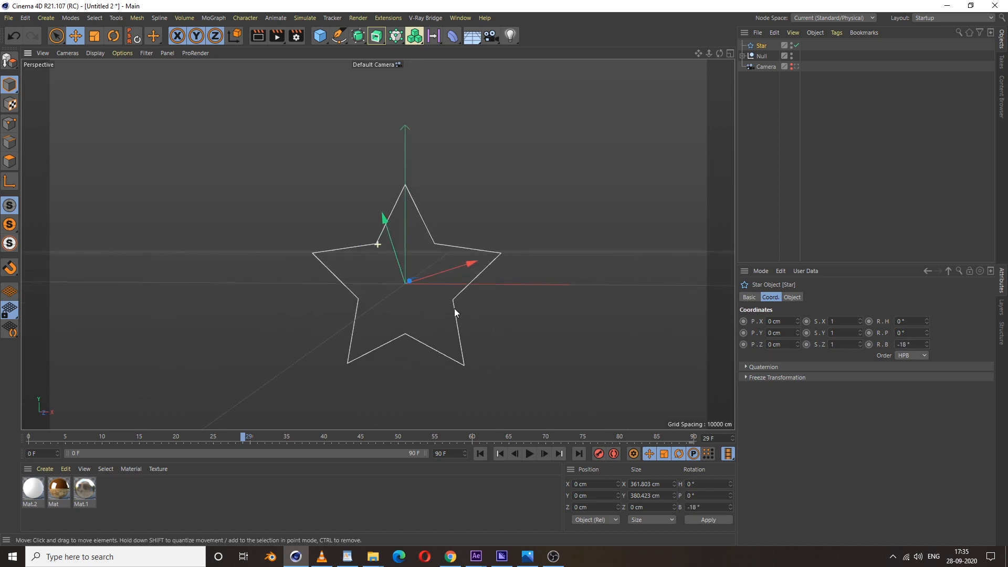
Step: Nest the star under an Extrude generator with a 25 cm Z movement depth
click(763, 56)
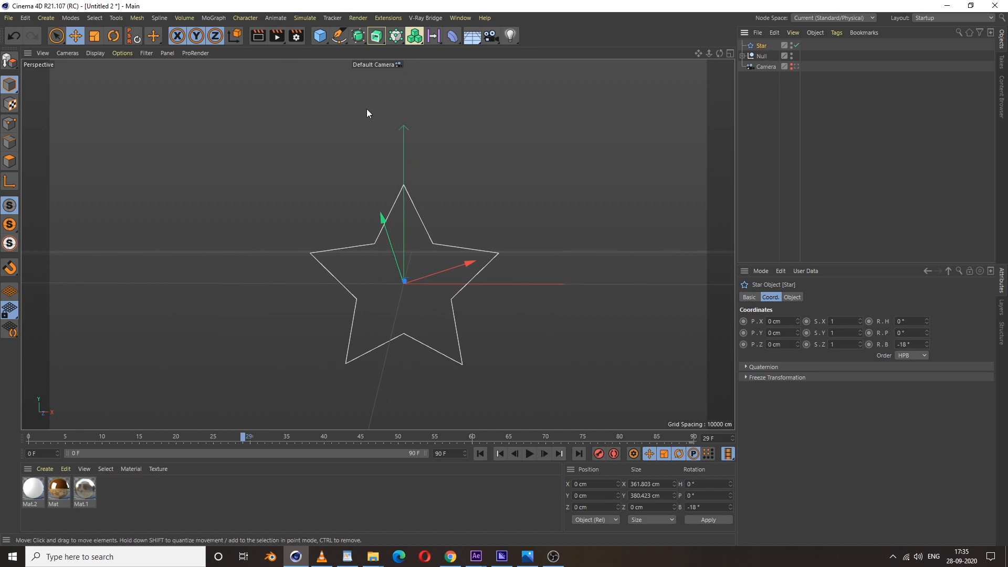
mouse_move(377, 36)
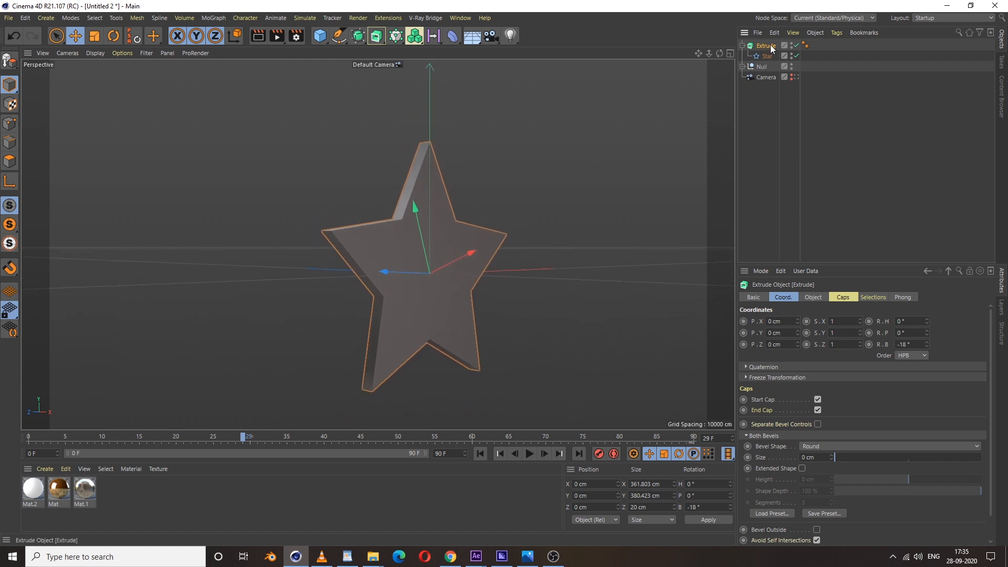
click(813, 298)
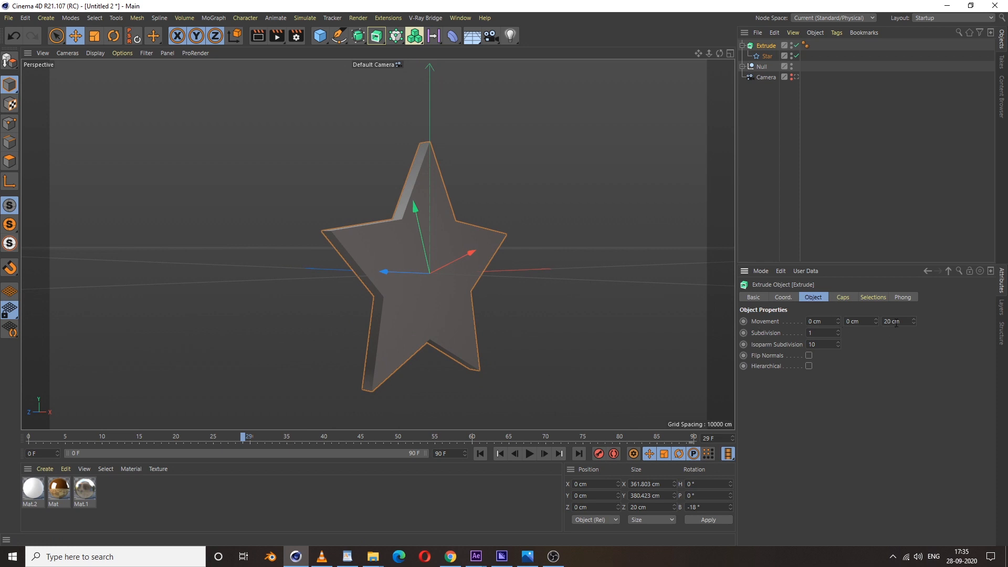
triple_click(896, 322)
text(25)
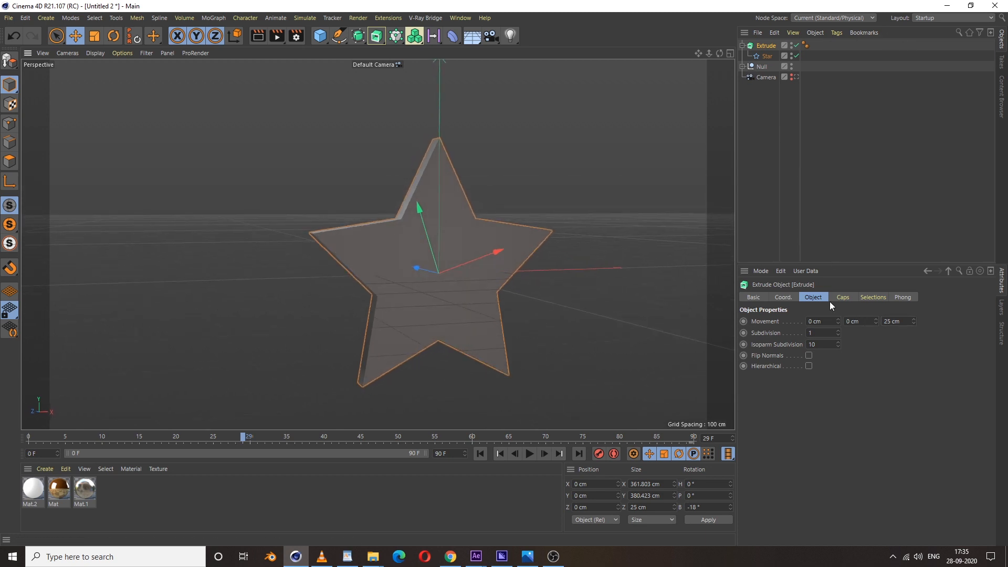
Step: Apply a curved bevel preset of 10 cm to the extrusion caps
click(842, 297)
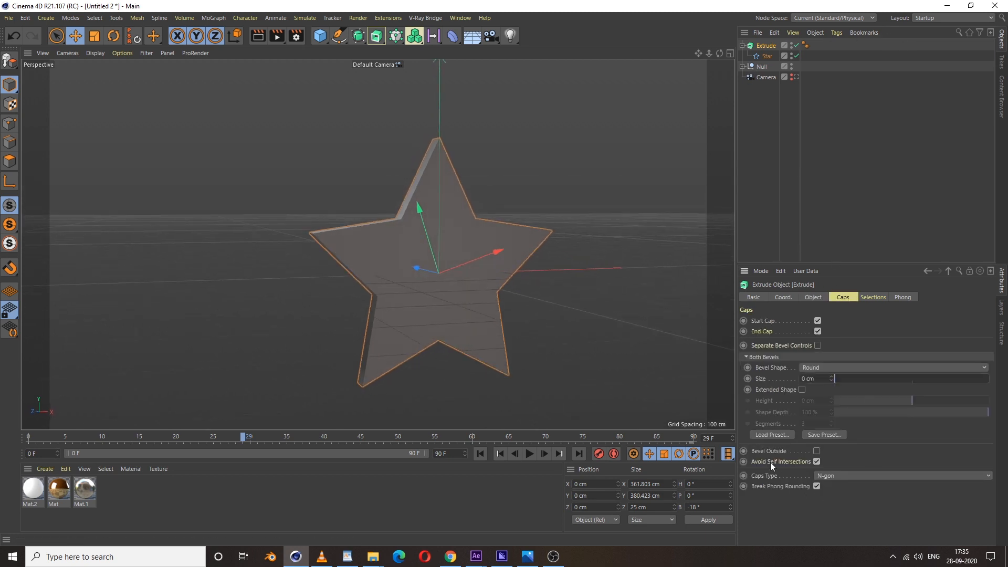
click(771, 434)
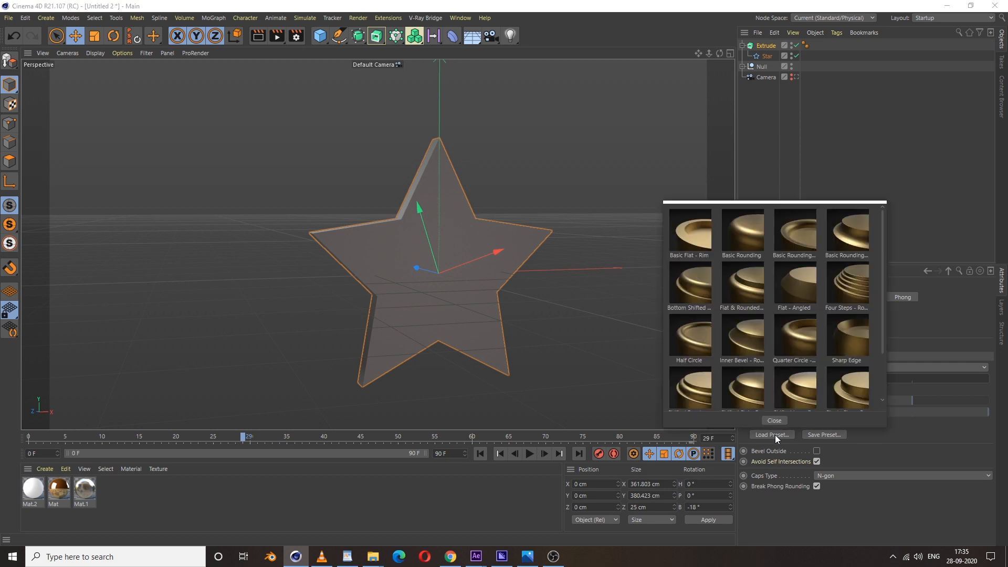
click(773, 420)
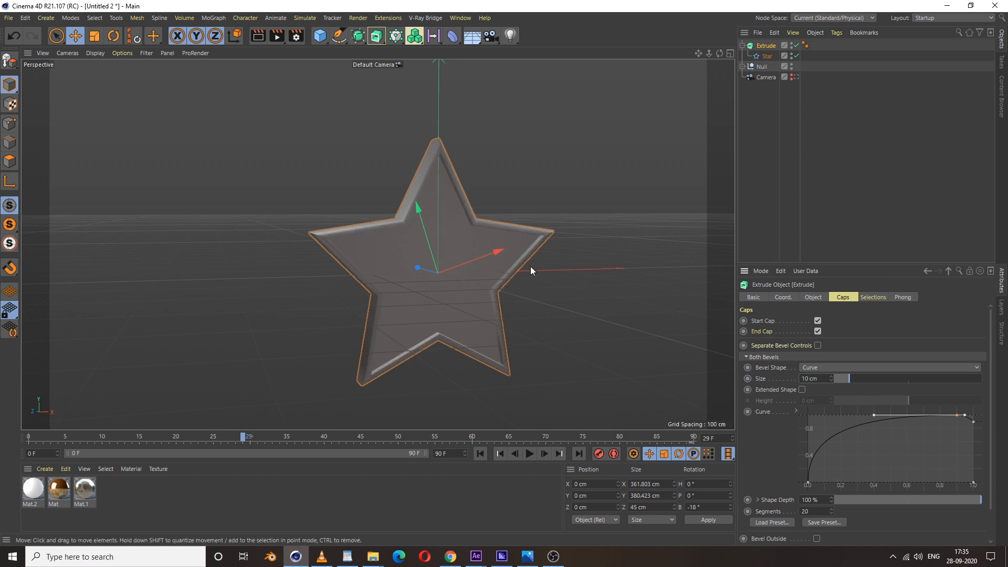
scroll(down, 3)
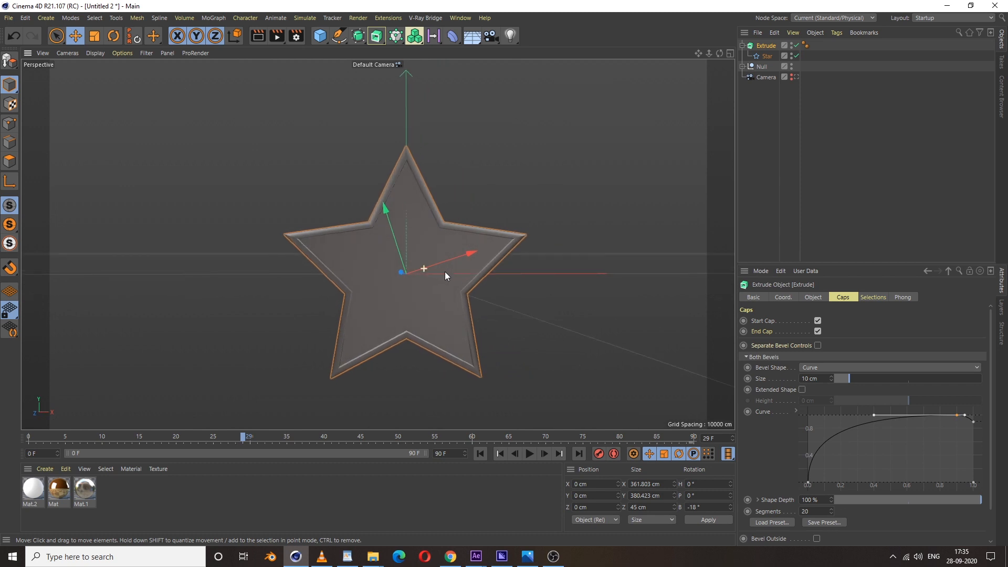
mouse_move(461, 80)
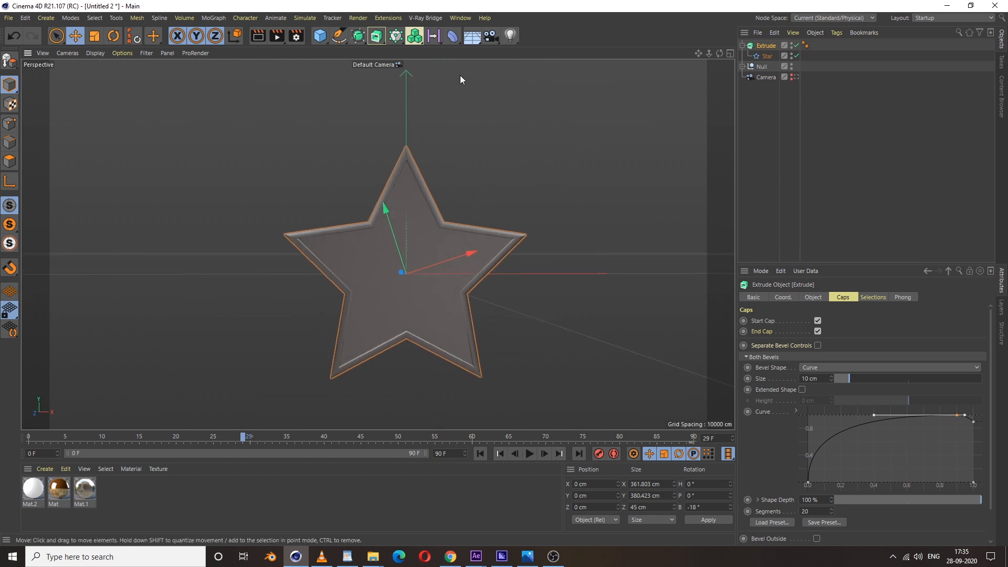
Step: Add a Displacer deformer under the Extrude, driven by a Noise shader
click(453, 36)
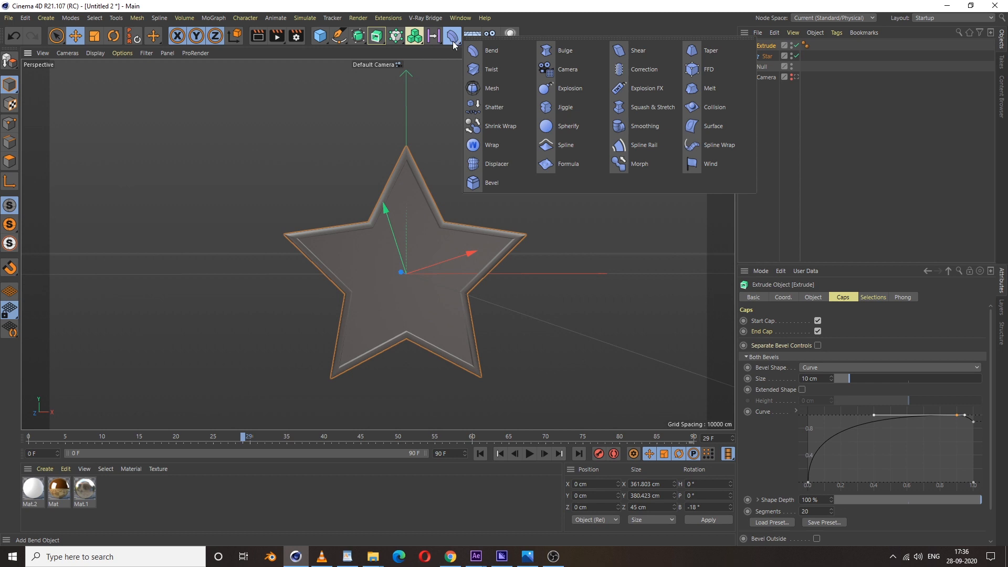
mouse_move(495, 165)
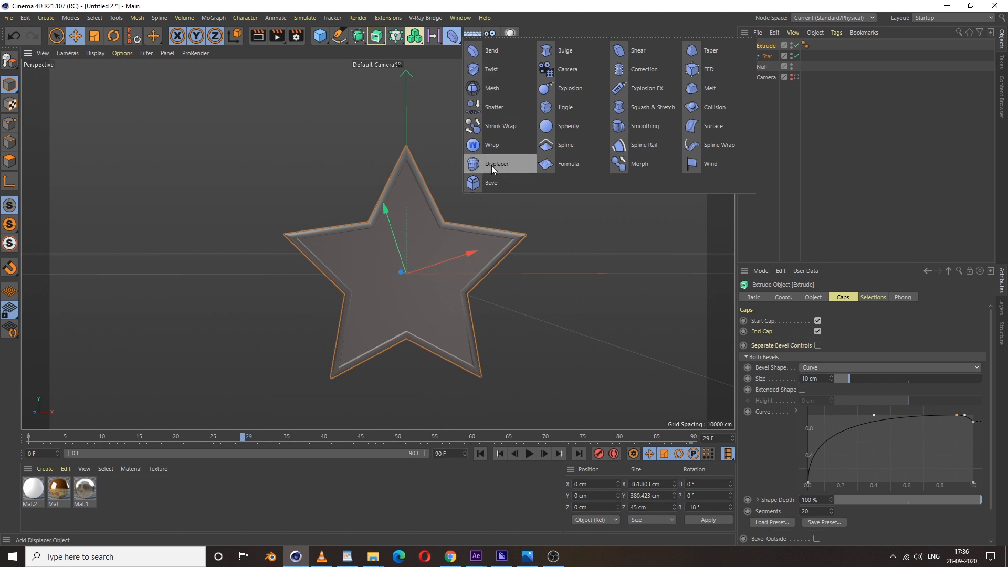
click(497, 163)
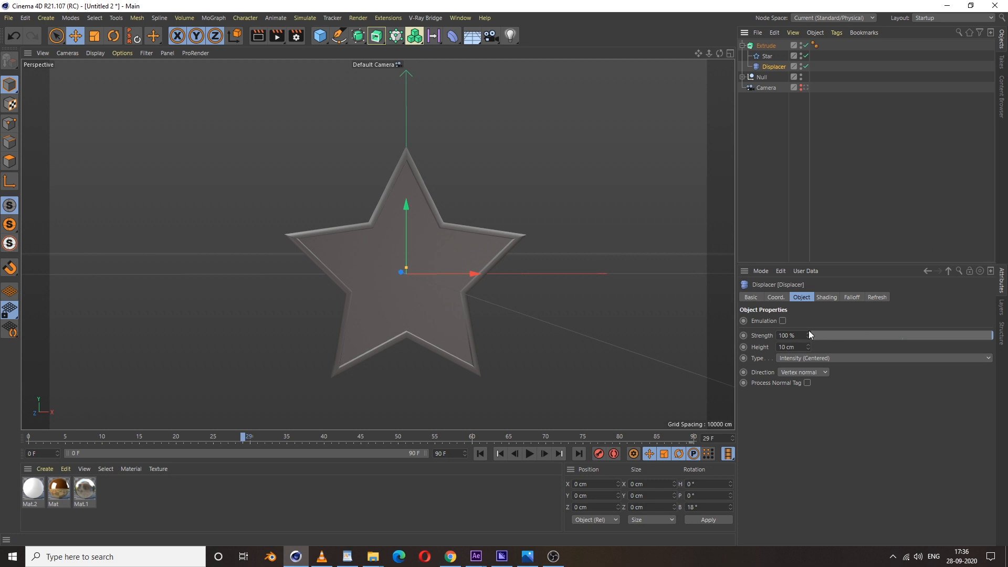
click(827, 297)
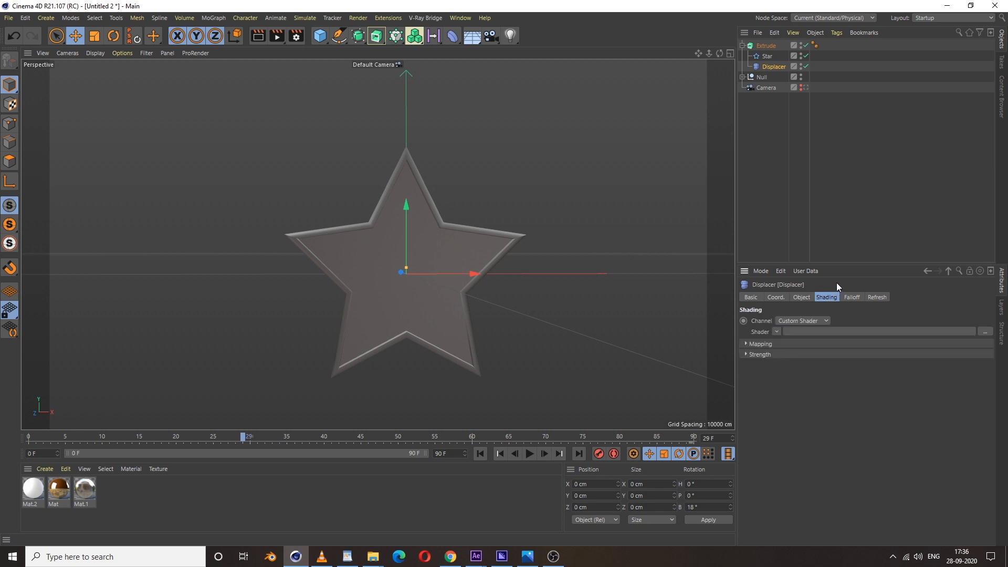
mouse_move(775, 336)
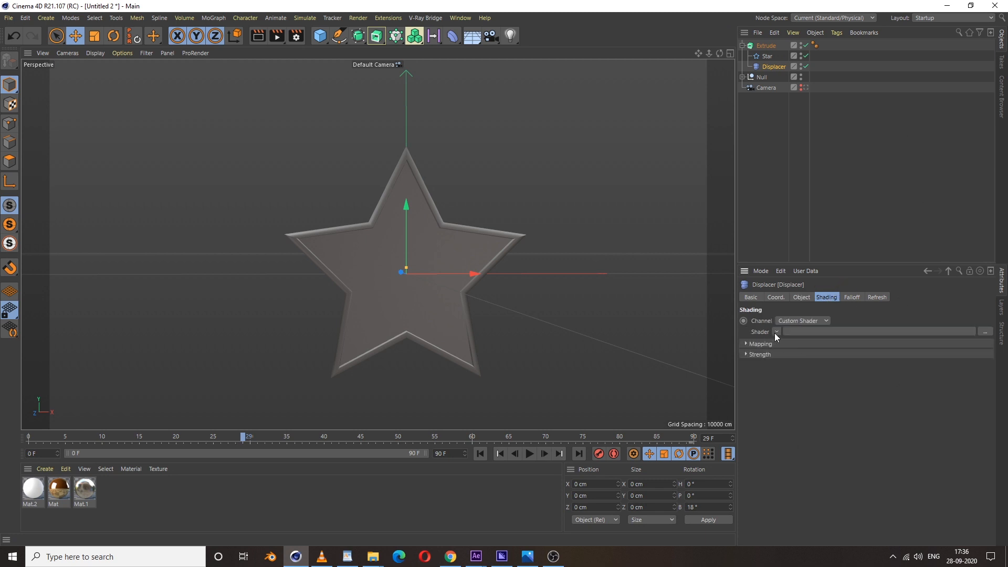
click(775, 331)
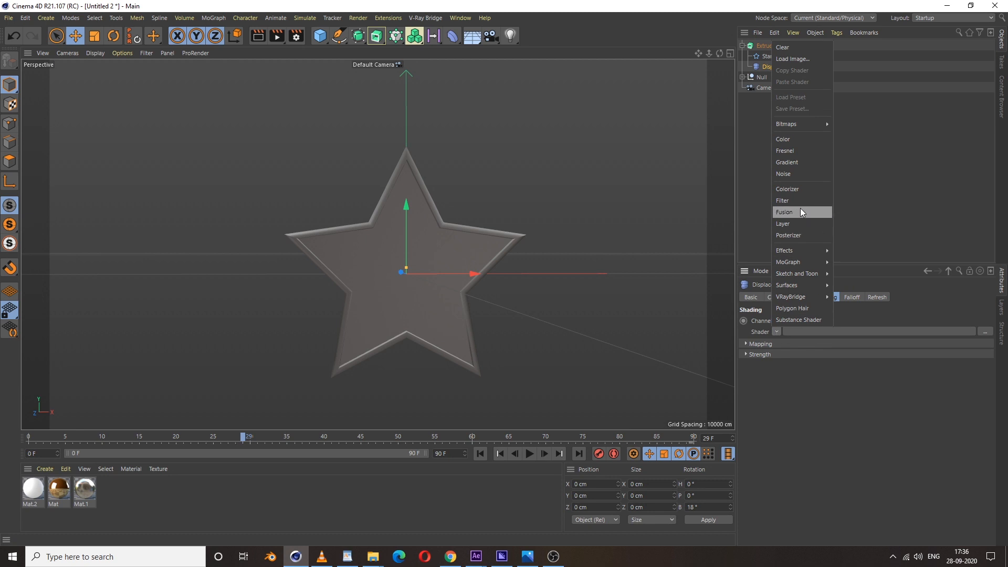
click(783, 173)
text(1)
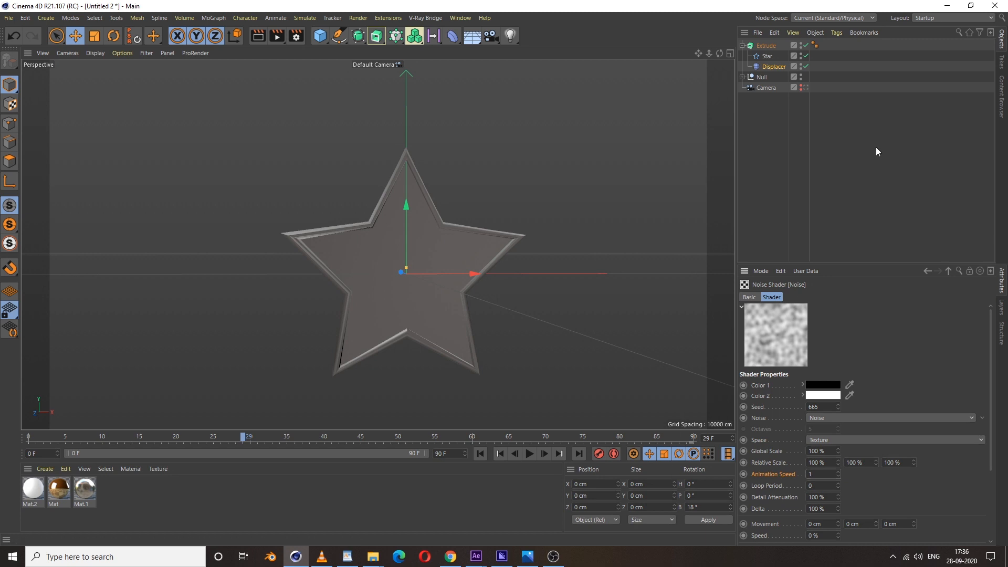
mouse_move(784, 210)
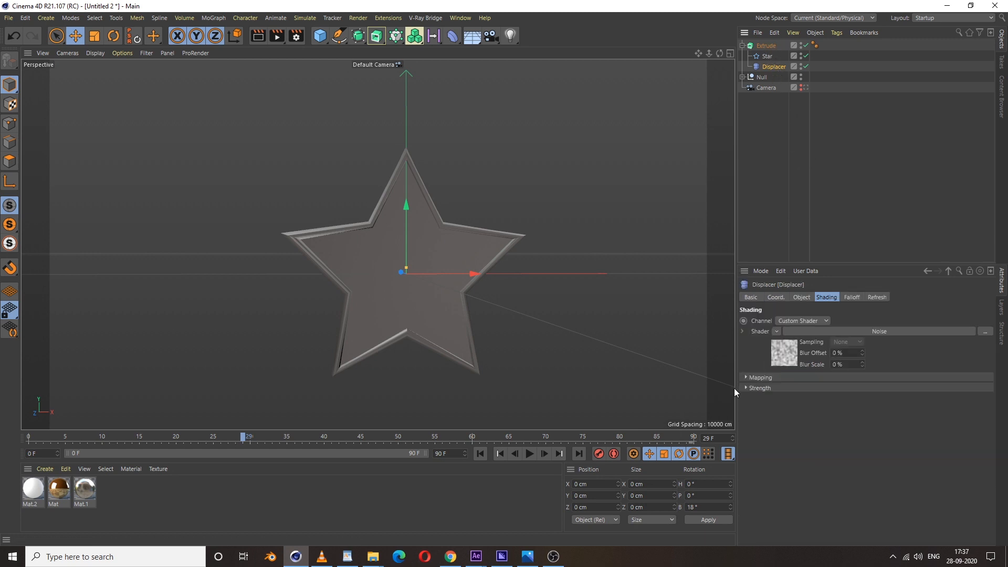
Step: Set the Displacer height to 450 cm and extend the timeline to 150 frames
click(801, 298)
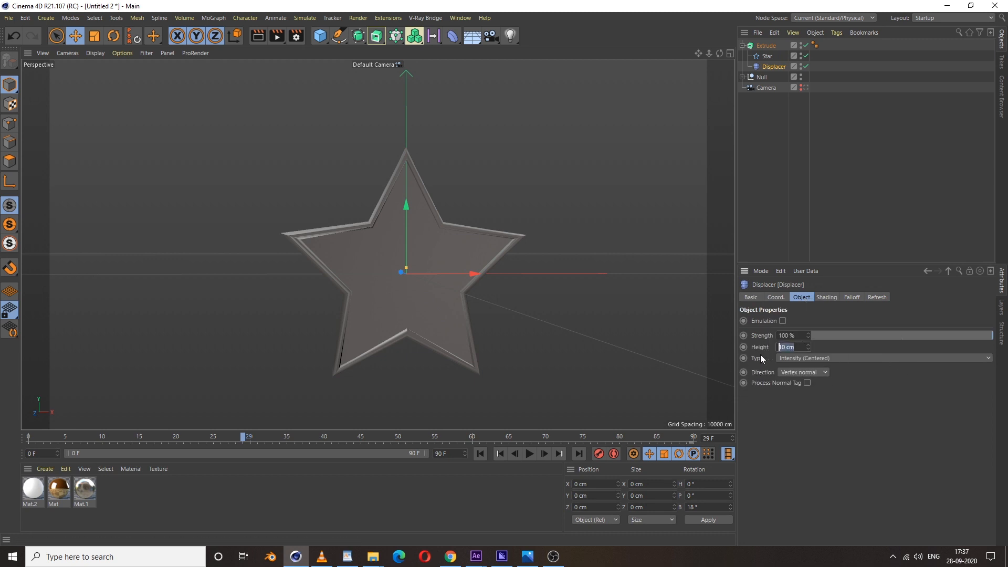
text(25 cm)
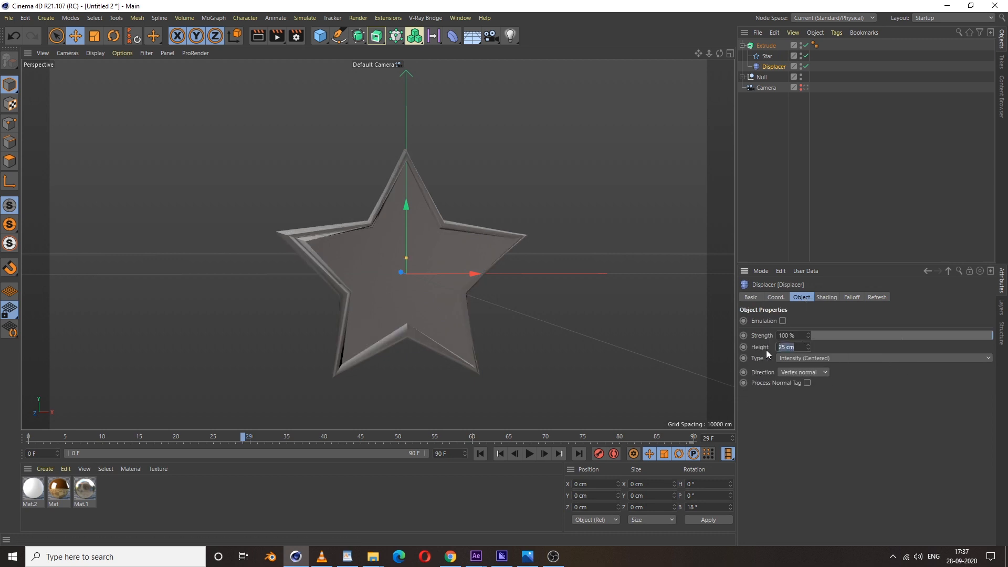
text(450 cm)
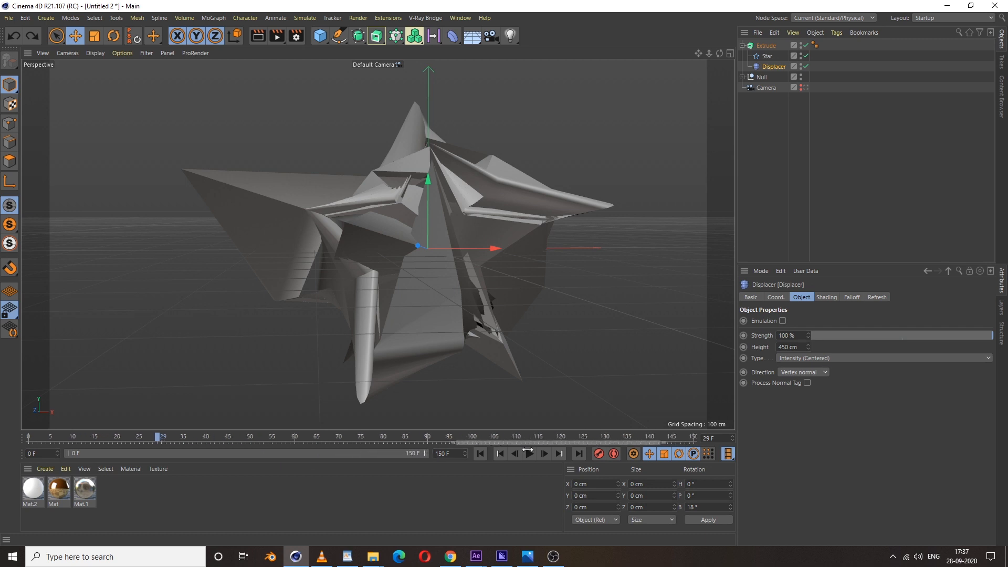
Step: Keyframe the Displacer strength and preview the star crumpling and settling back
click(500, 454)
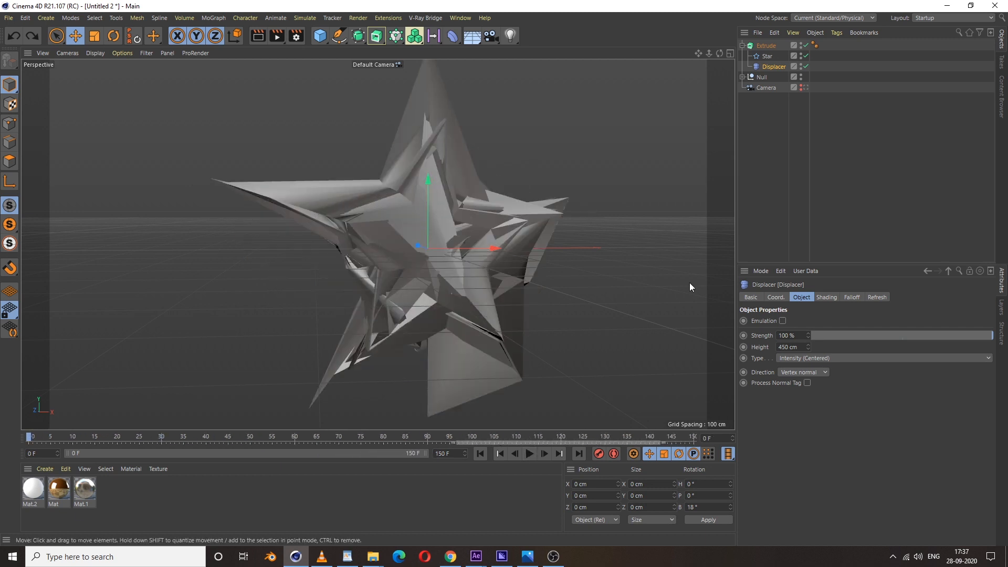
mouse_move(757, 349)
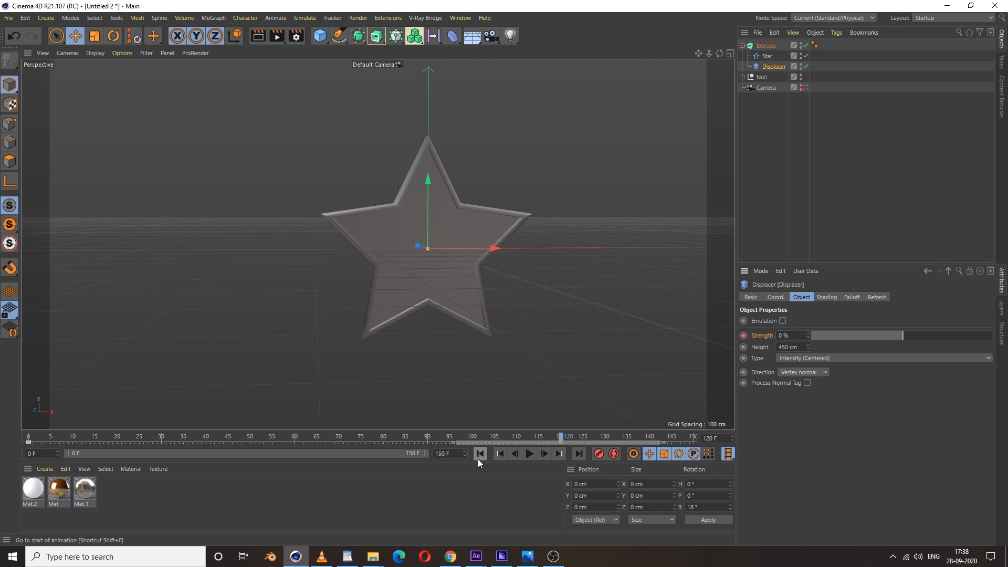
click(528, 453)
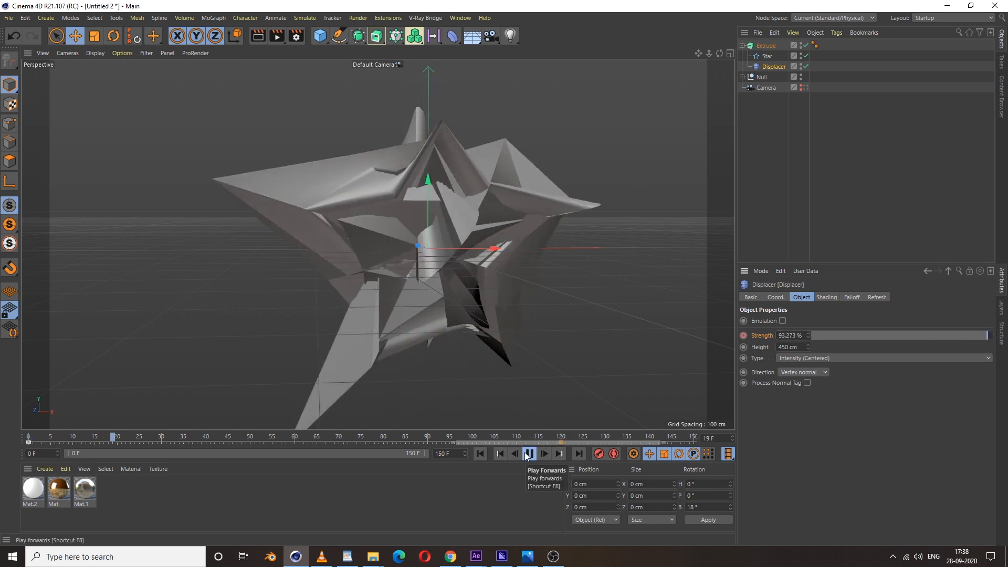
click(528, 454)
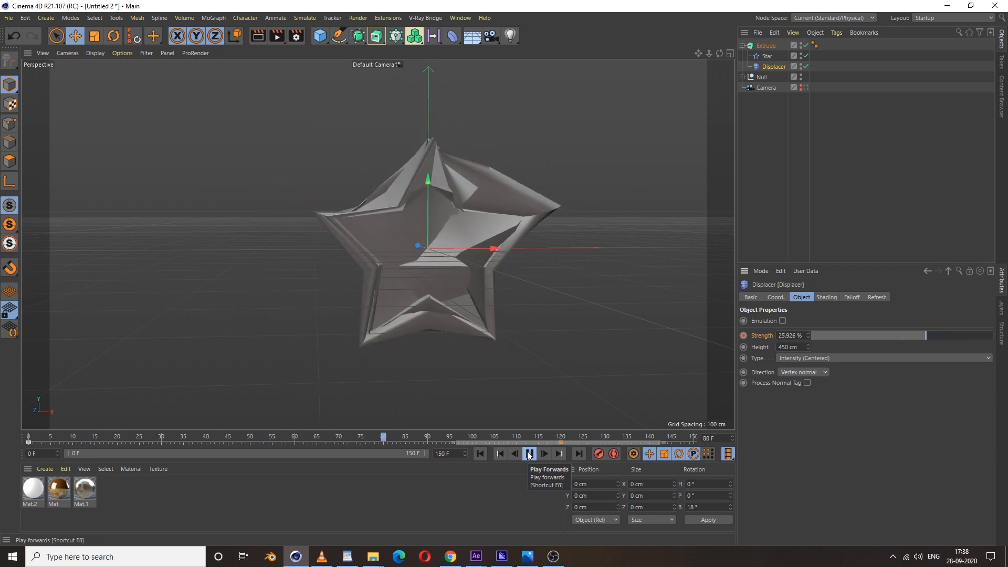
click(528, 454)
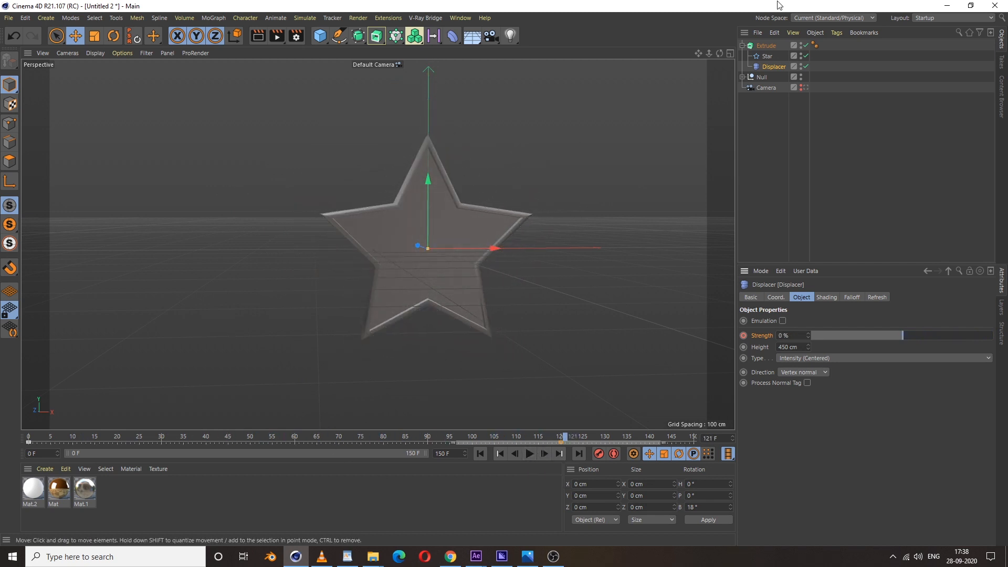
Step: Duplicate the Extrude object to get Extrude.1
click(766, 45)
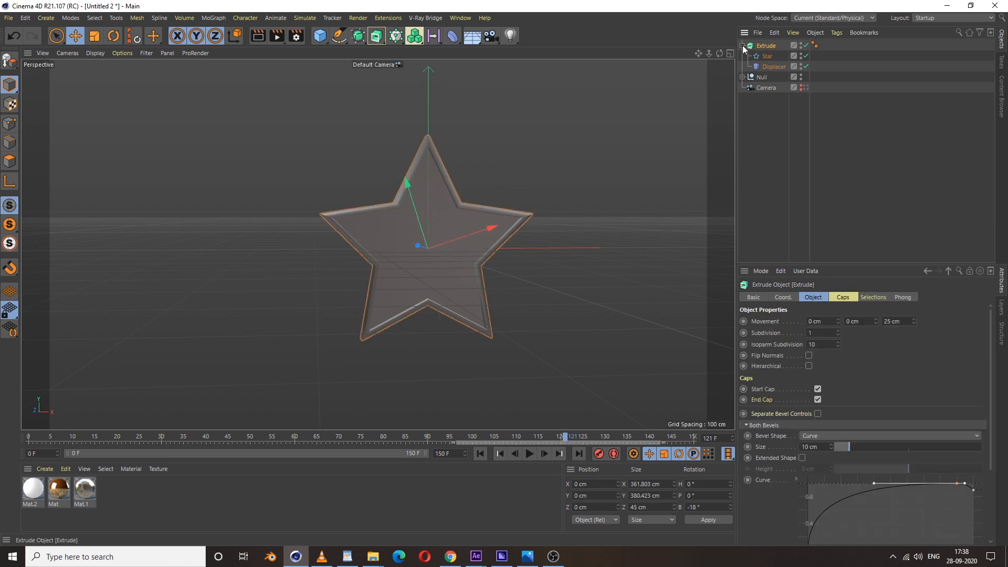
click(743, 46)
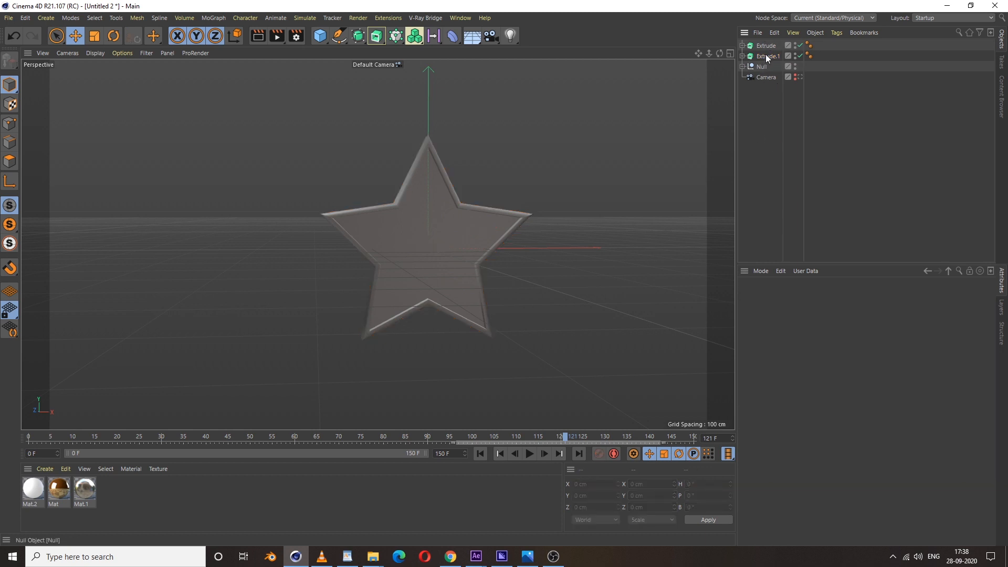
click(769, 56)
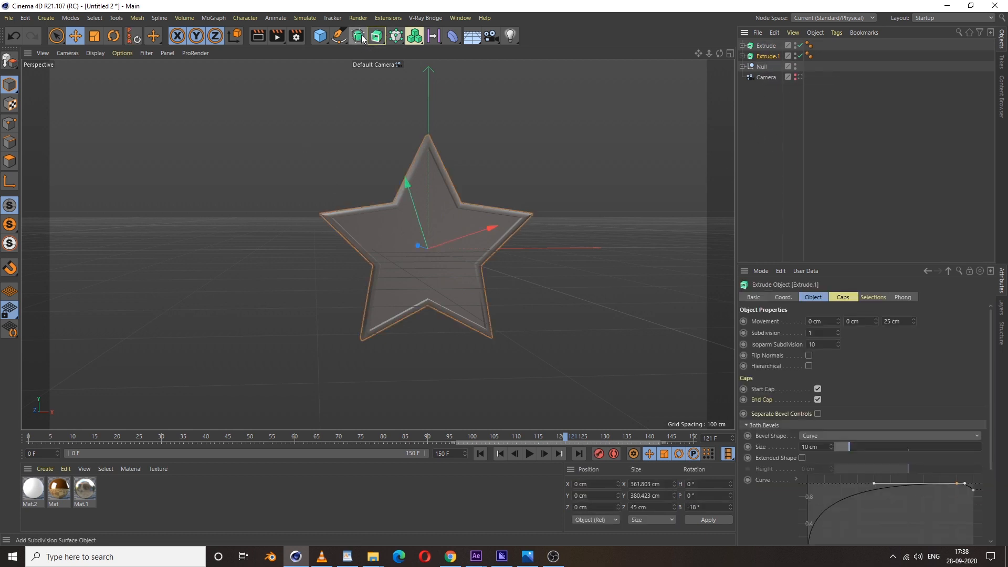
Step: Add an Atom Array and nest Extrude.1 inside it as a ball-and-stick wireframe
click(357, 36)
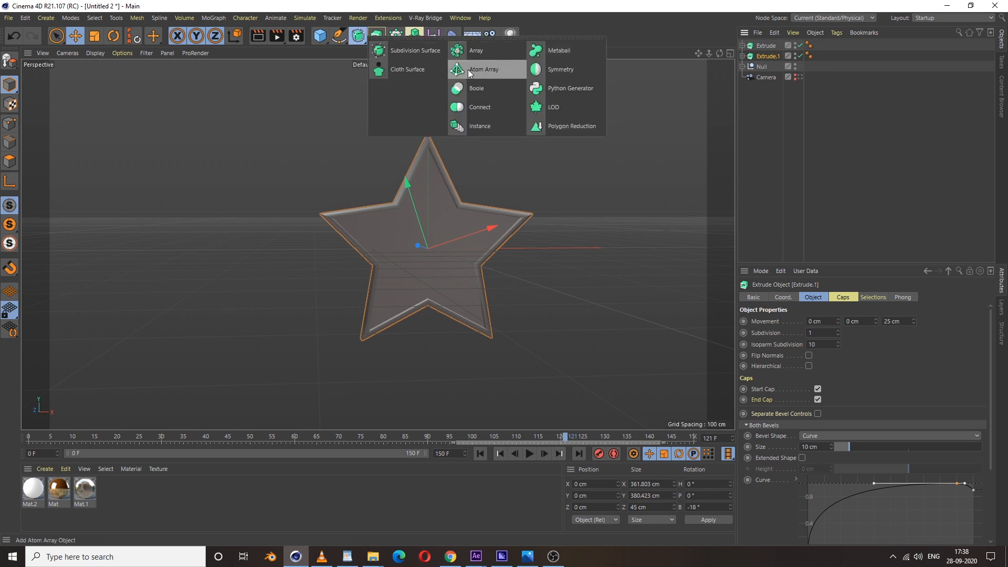
mouse_move(486, 73)
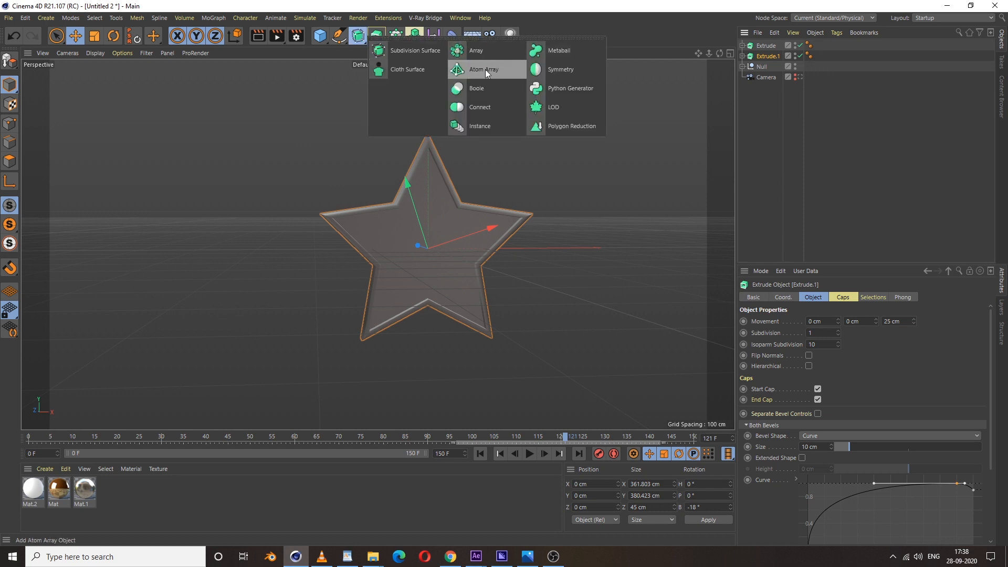
click(483, 69)
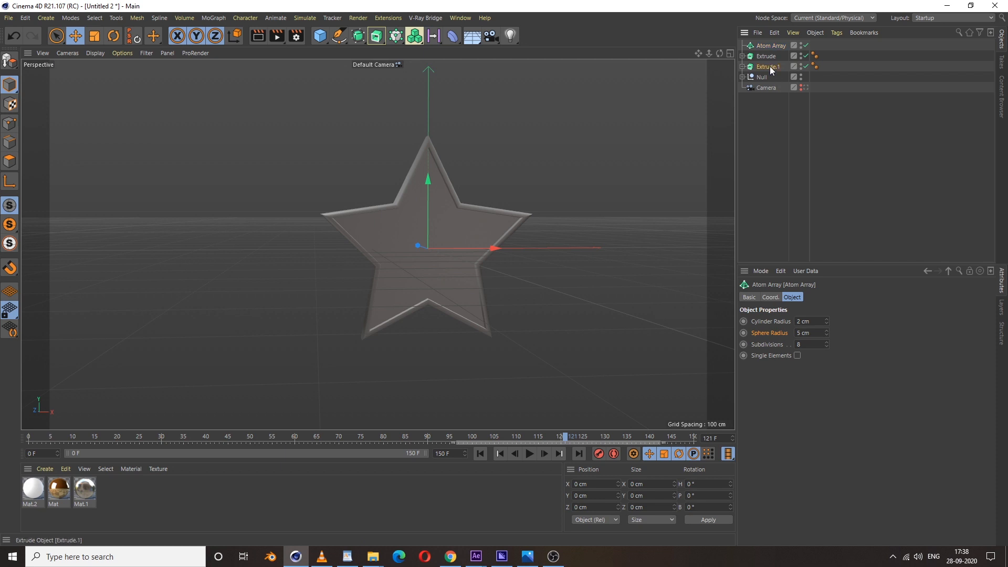
click(770, 66)
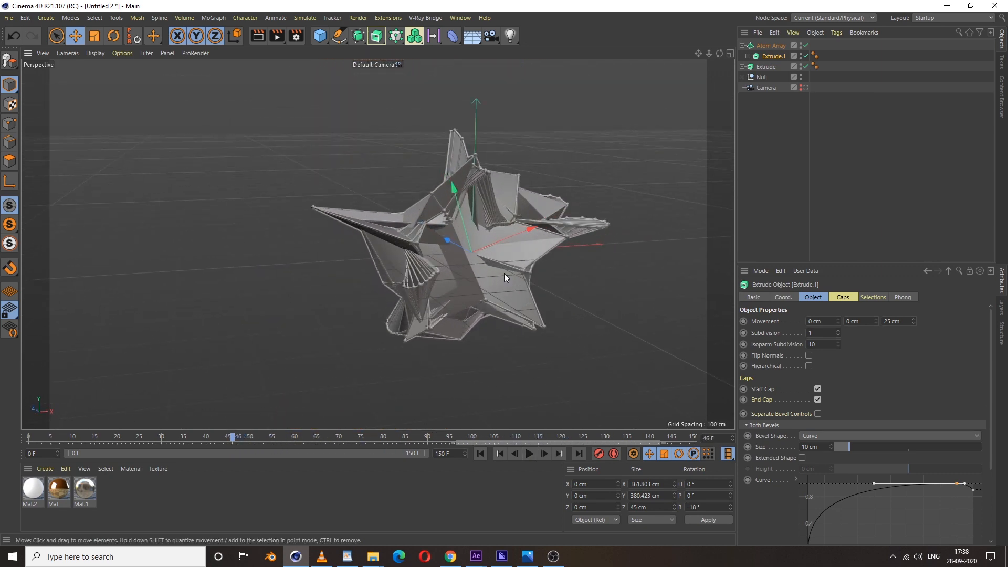
Step: Give the Atom Array a 0.6 cm cylinder radius and 4 cm sphere radius
click(769, 45)
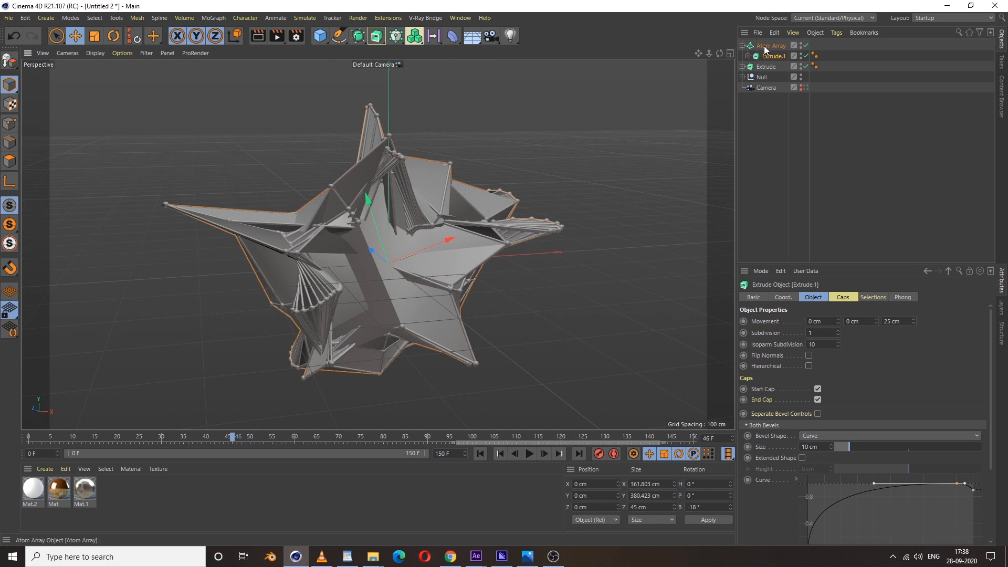
click(771, 45)
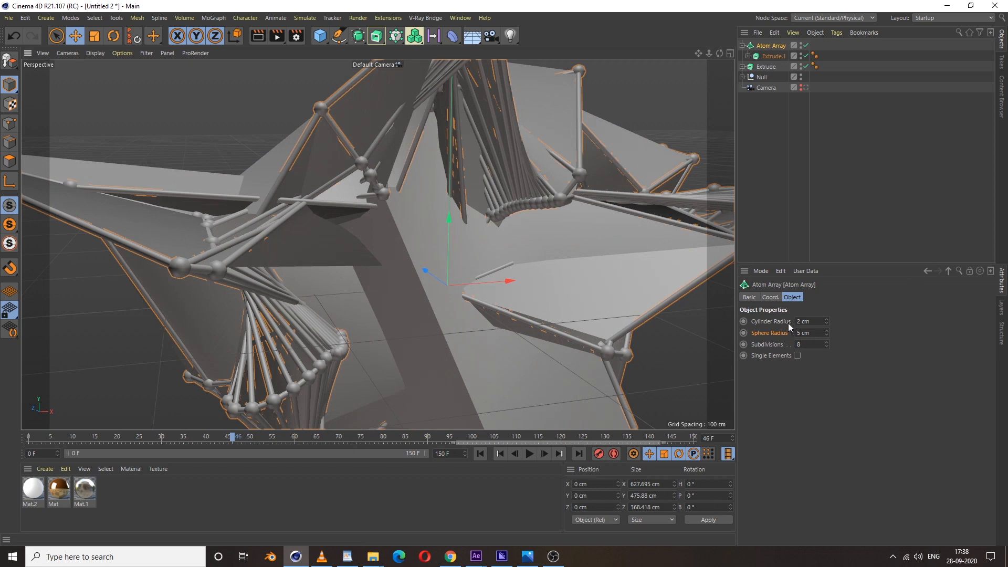
click(808, 322)
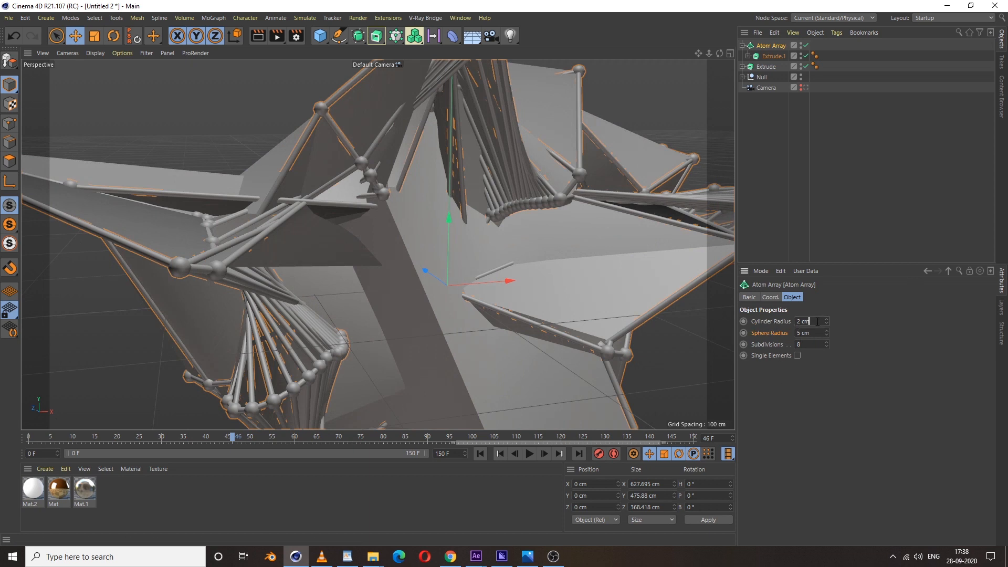
triple_click(808, 322)
text(0.6)
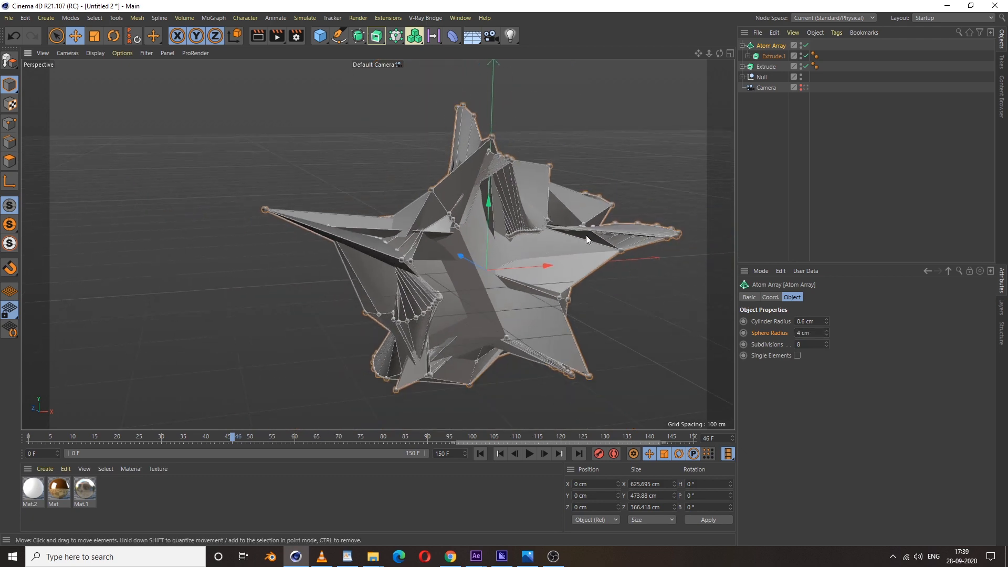
click(481, 454)
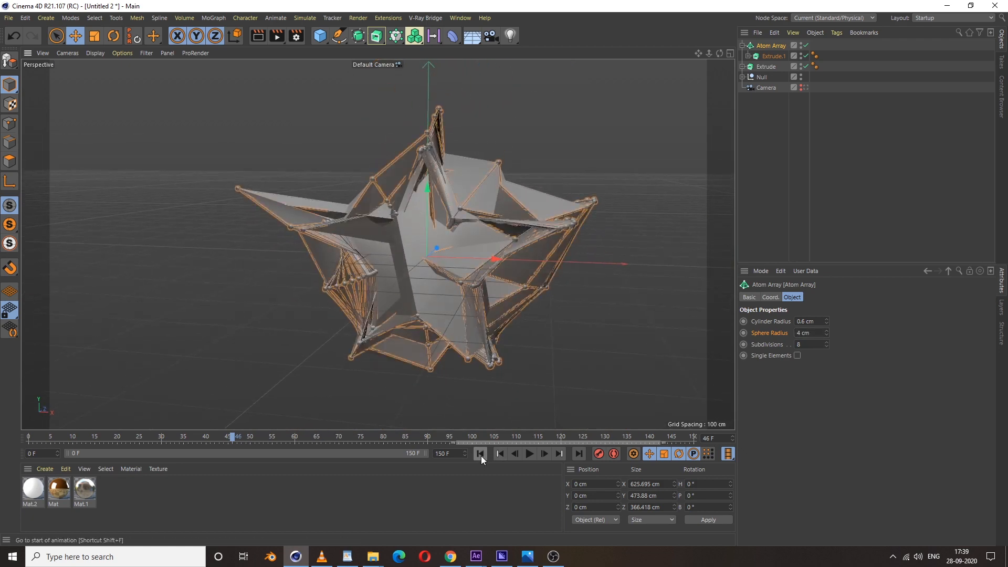
click(480, 454)
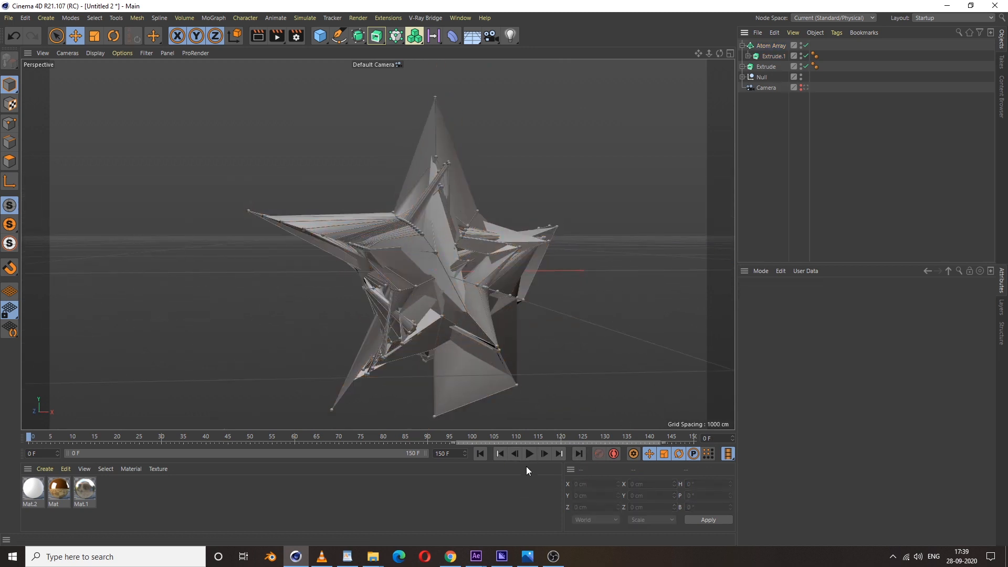
click(529, 454)
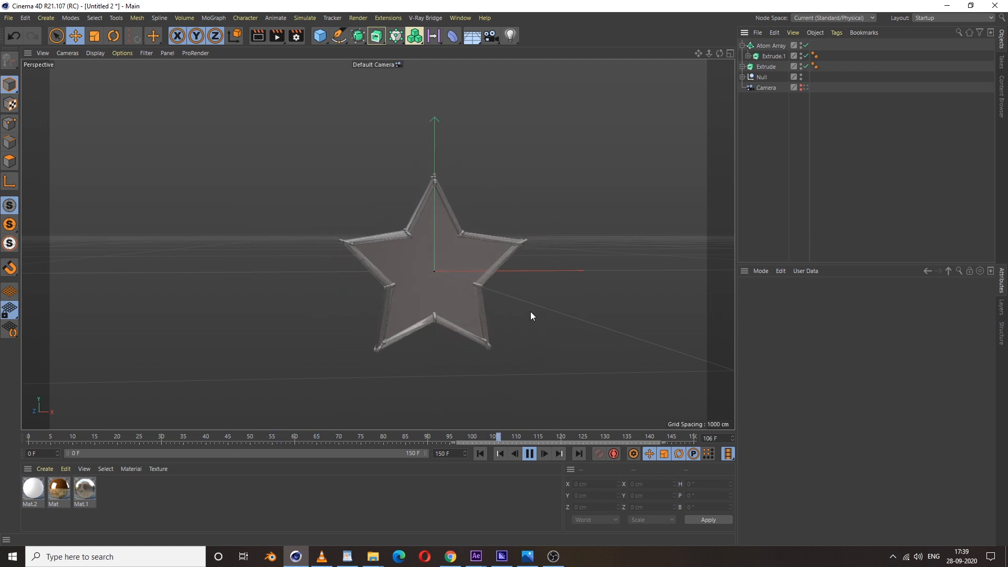
click(479, 454)
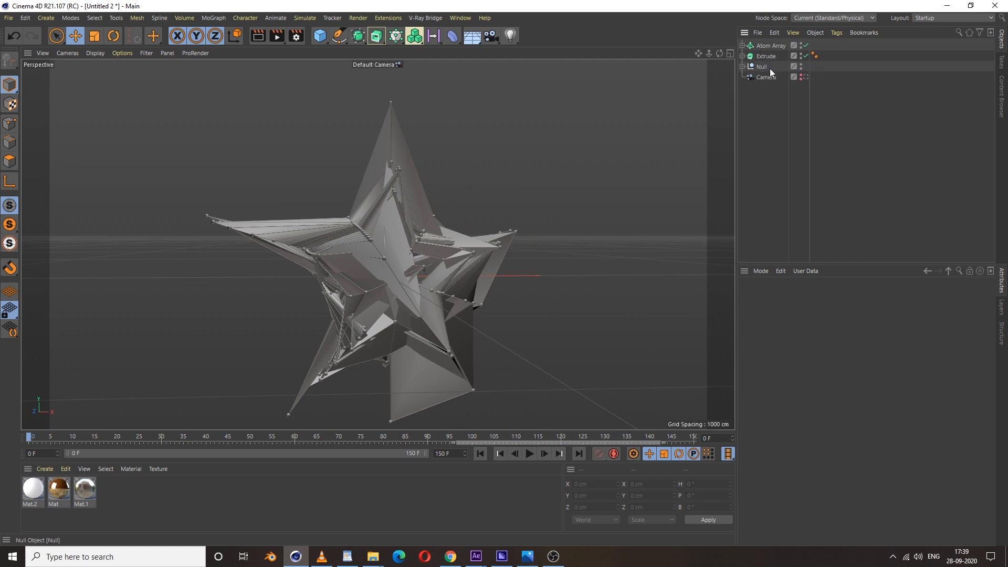
Step: Group the Extrude and Atom Array together under a new Null.1
click(319, 36)
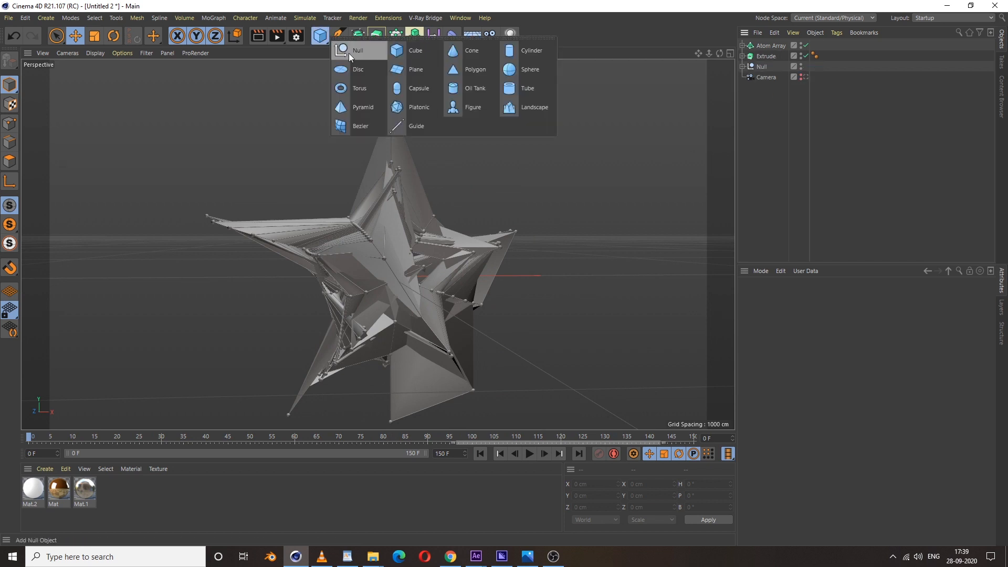
click(358, 51)
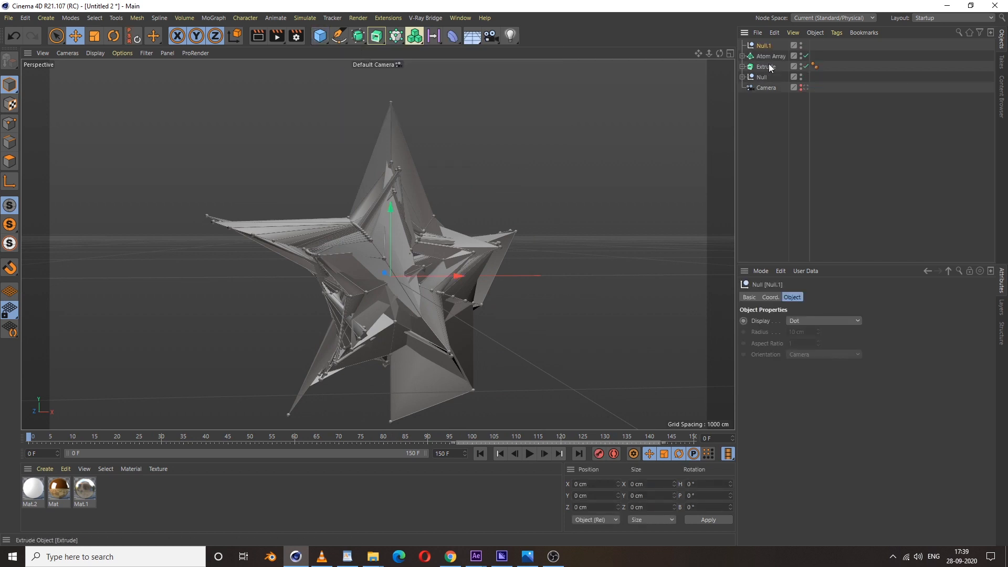
click(765, 67)
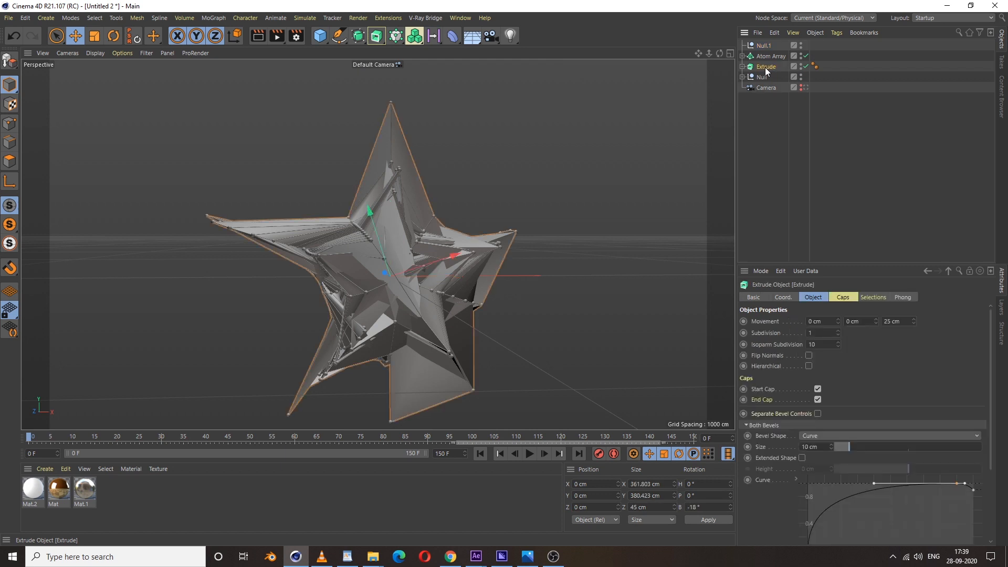
click(765, 56)
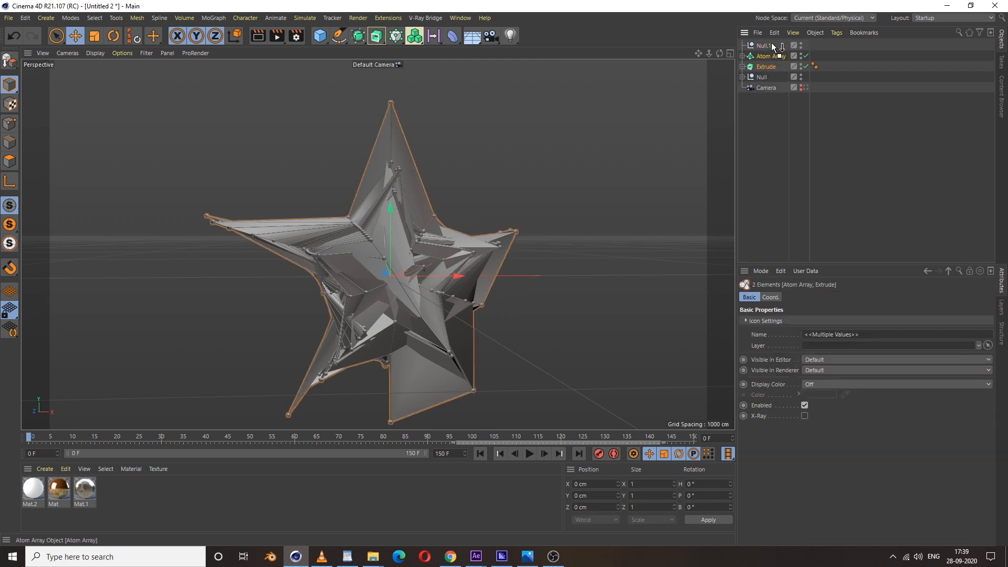
click(763, 45)
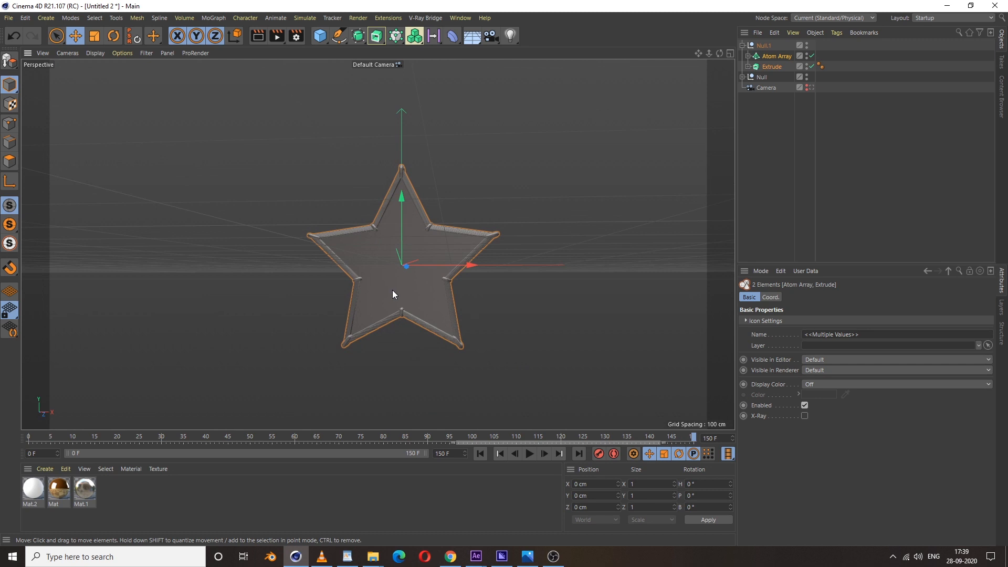
Step: Keyframe Null.1's R.H heading rotation so the star group spins
scroll(down, 3)
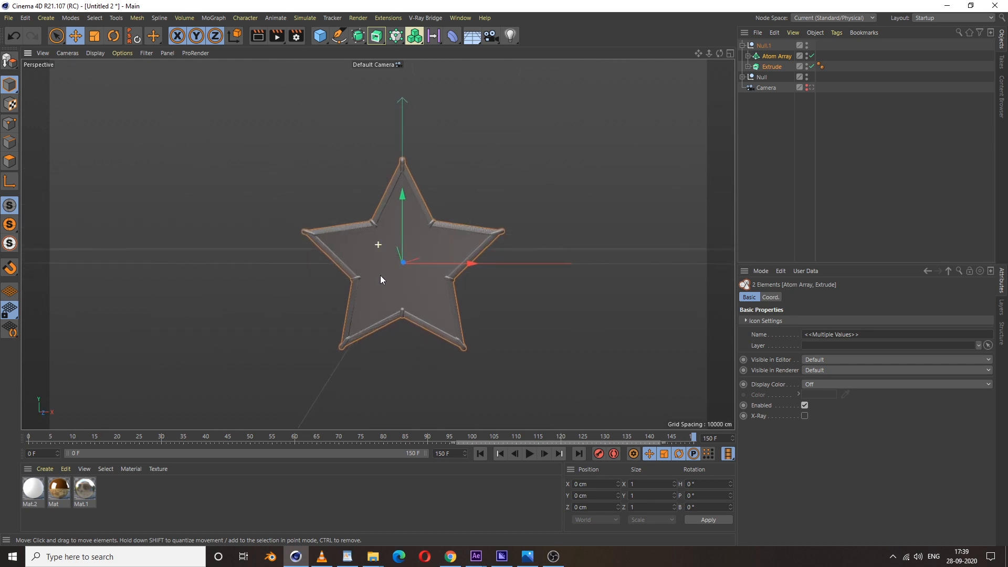
click(765, 46)
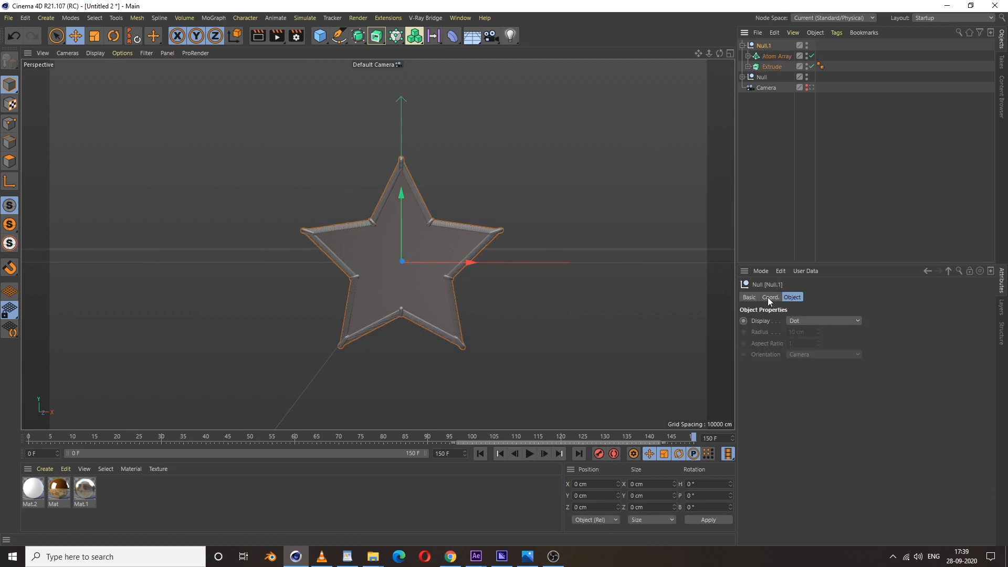
click(770, 297)
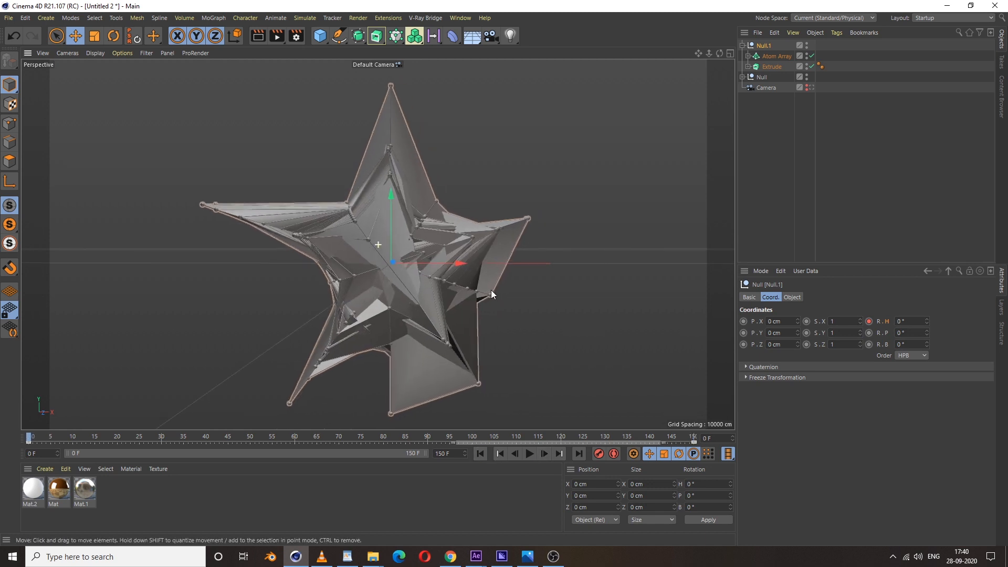
Step: Play back the animation to check the spinning, morphing star
click(528, 454)
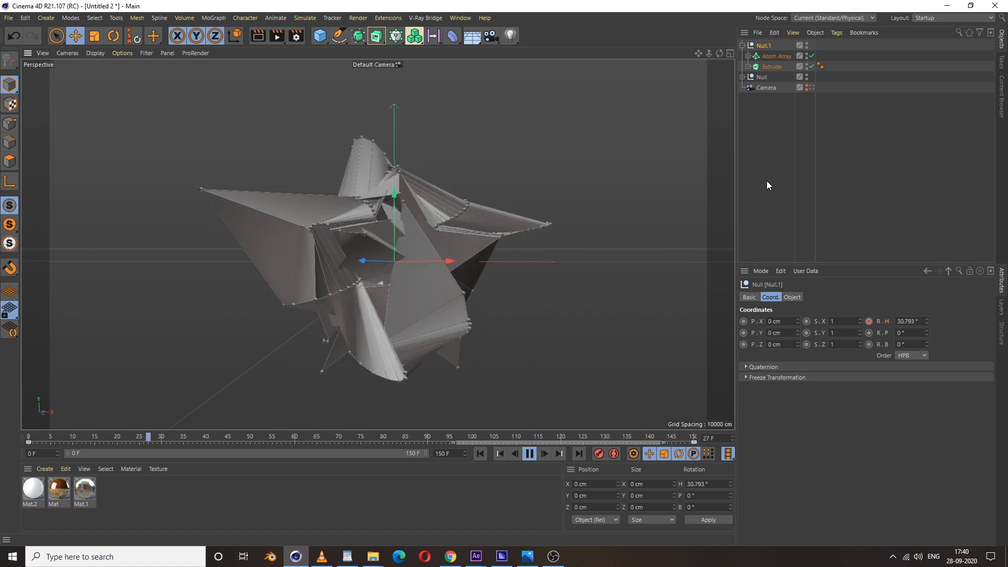
click(530, 454)
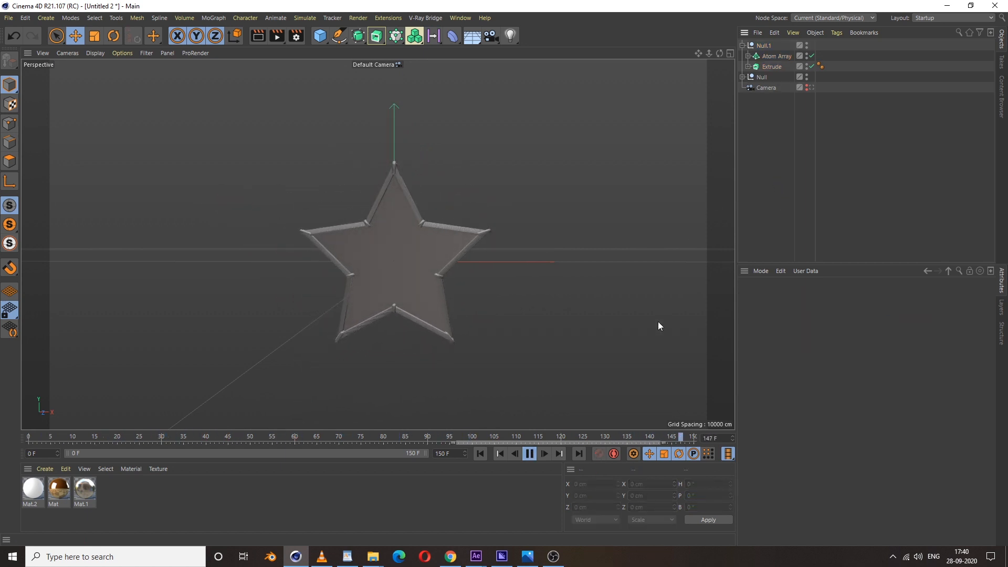
click(529, 454)
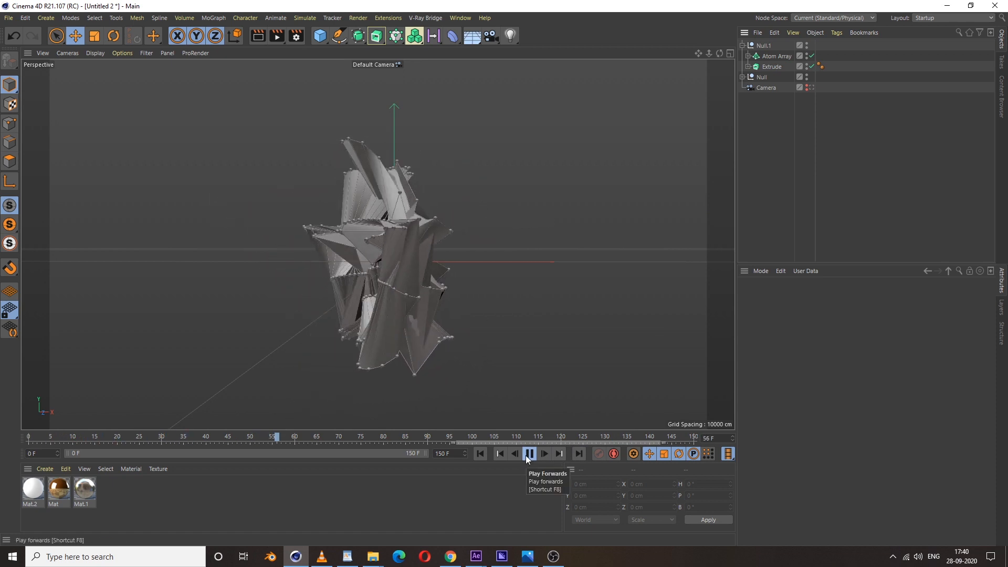
click(528, 454)
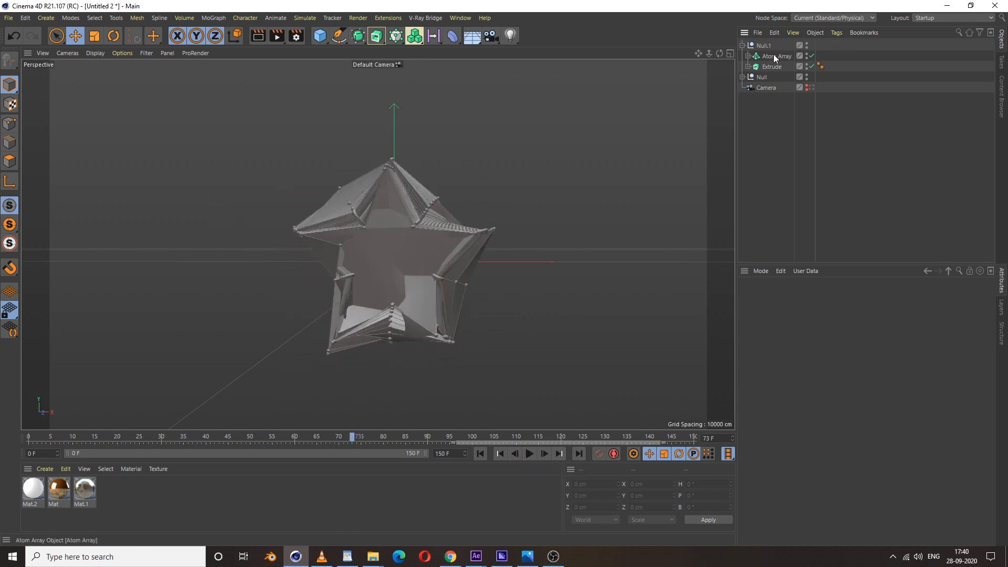
Step: Keyframe the Atom Array cylinder/sphere radii from 0.6/4 cm at frame 0 to 0.01 cm at frame 120
click(777, 56)
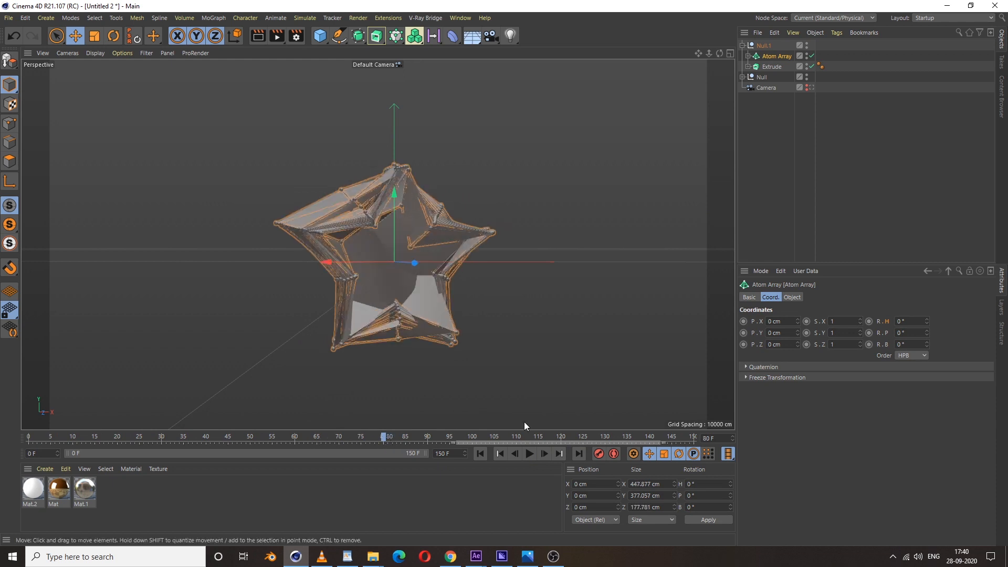
click(792, 298)
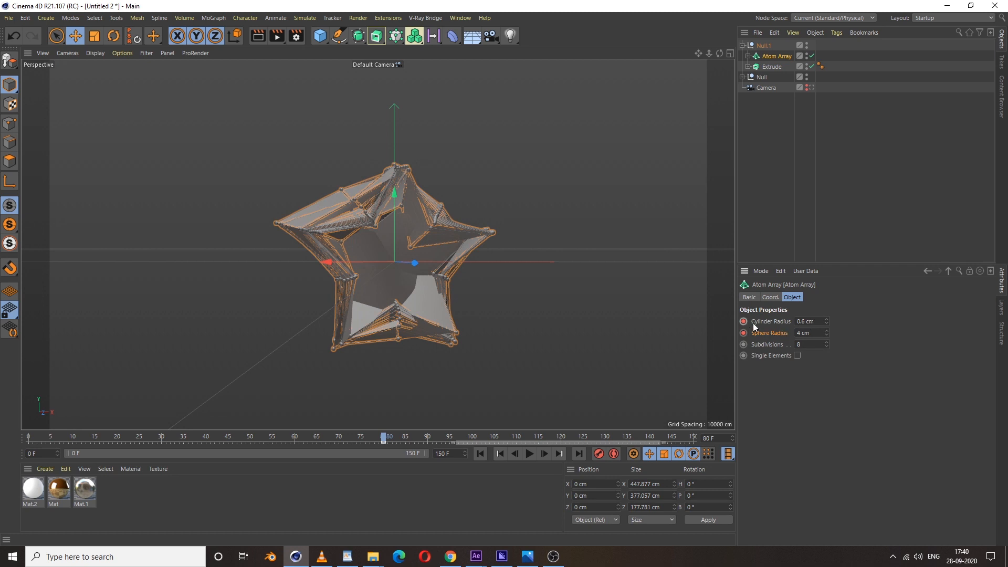
mouse_move(753, 342)
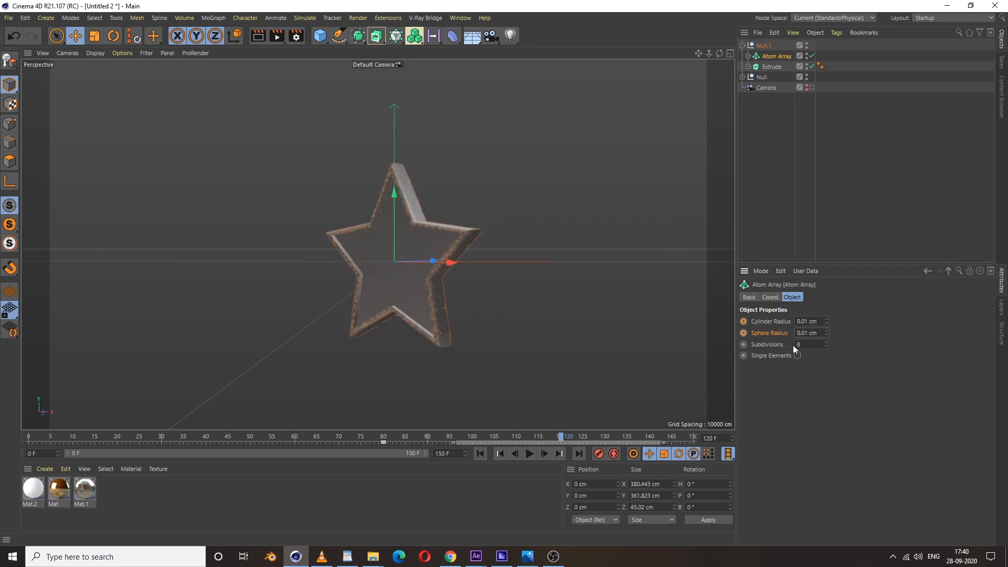
click(743, 333)
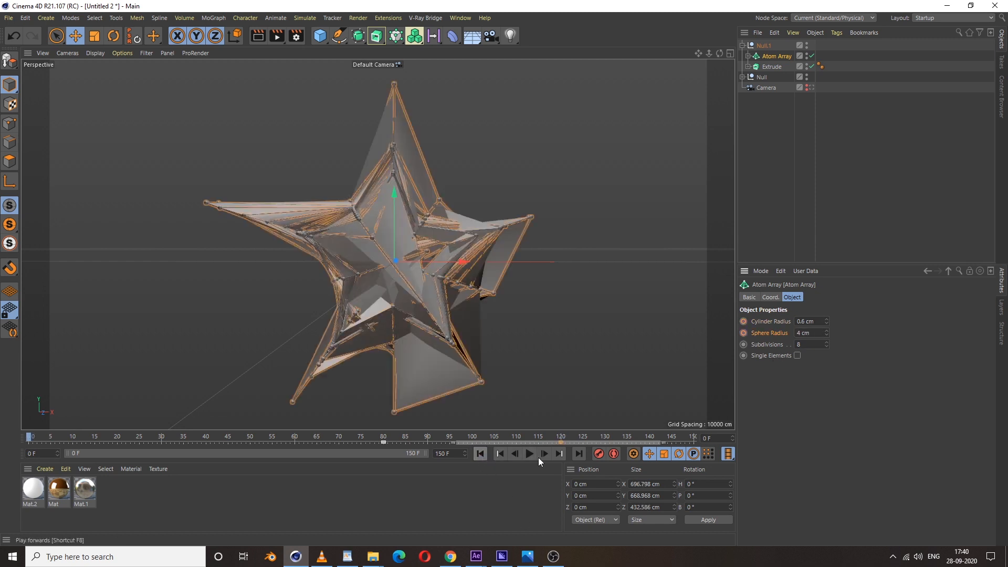
Step: Preview the shrinking wireframe animation and return to the first frame
click(529, 454)
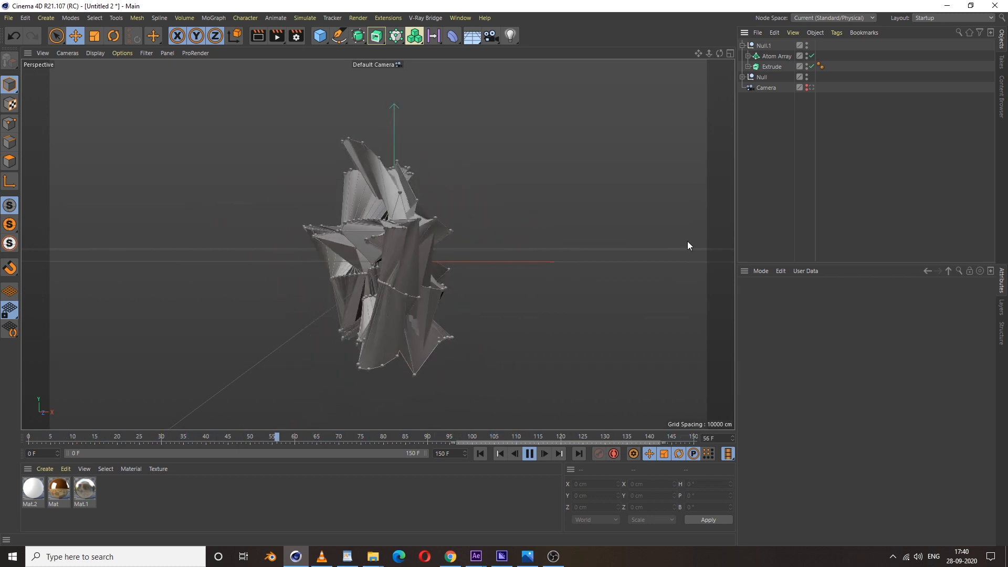
click(528, 454)
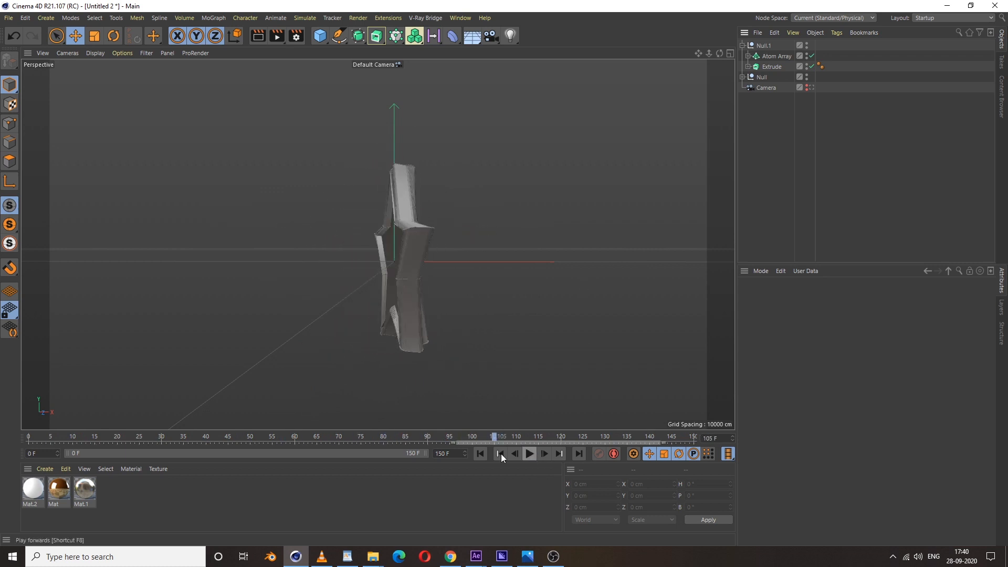
click(479, 454)
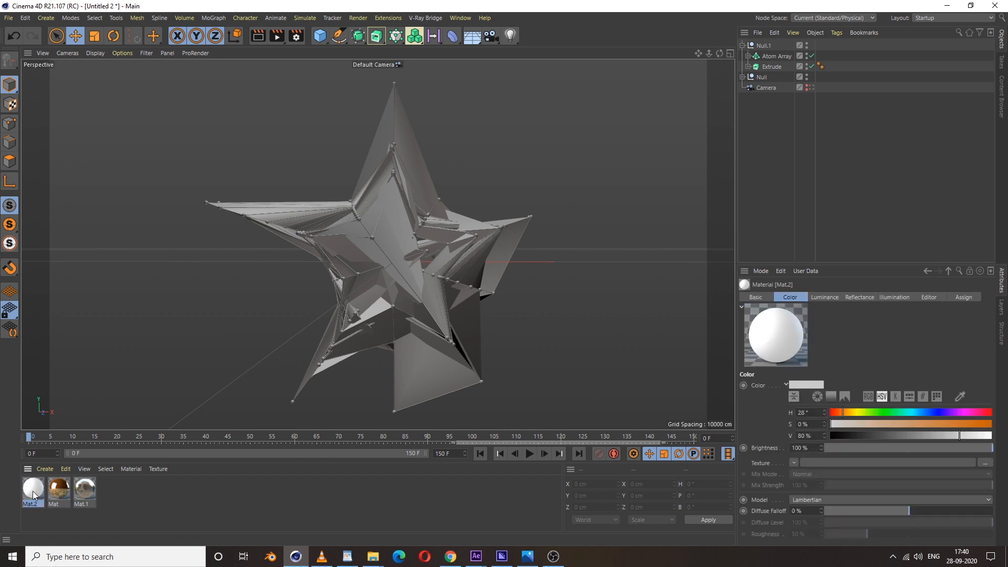
Step: Apply the white Mat.2 material to the Atom Array wireframe
click(821, 56)
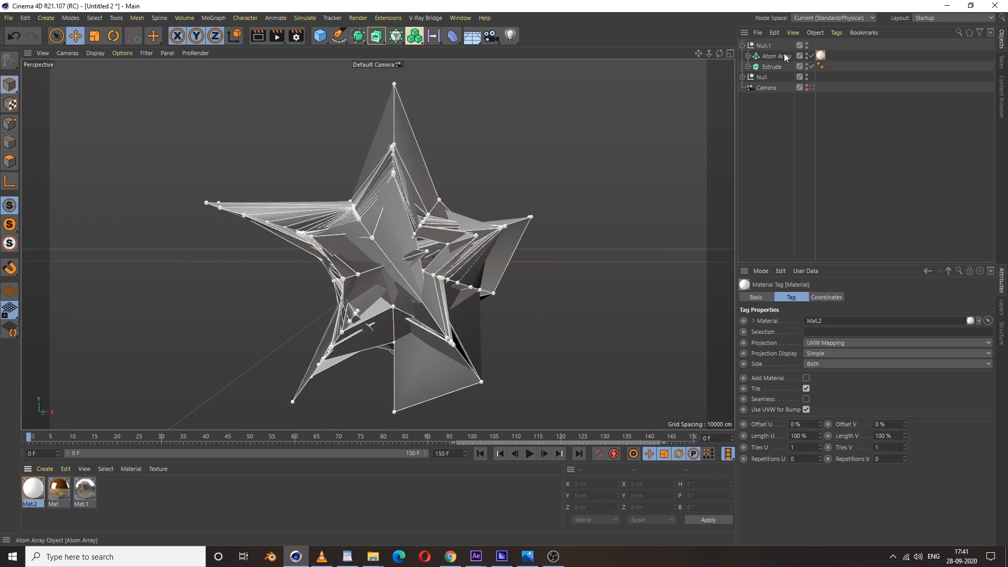
mouse_move(296, 35)
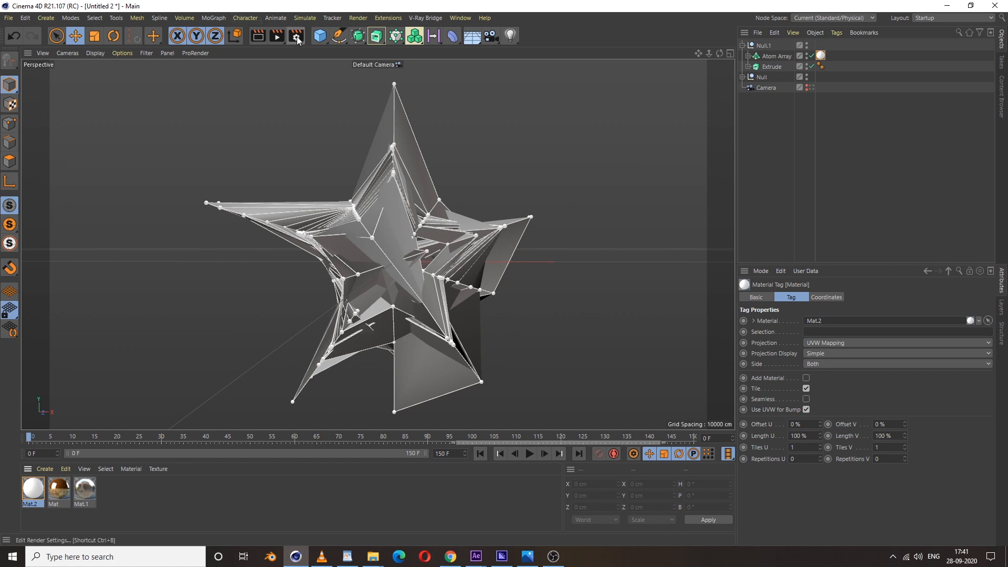
mouse_move(445, 439)
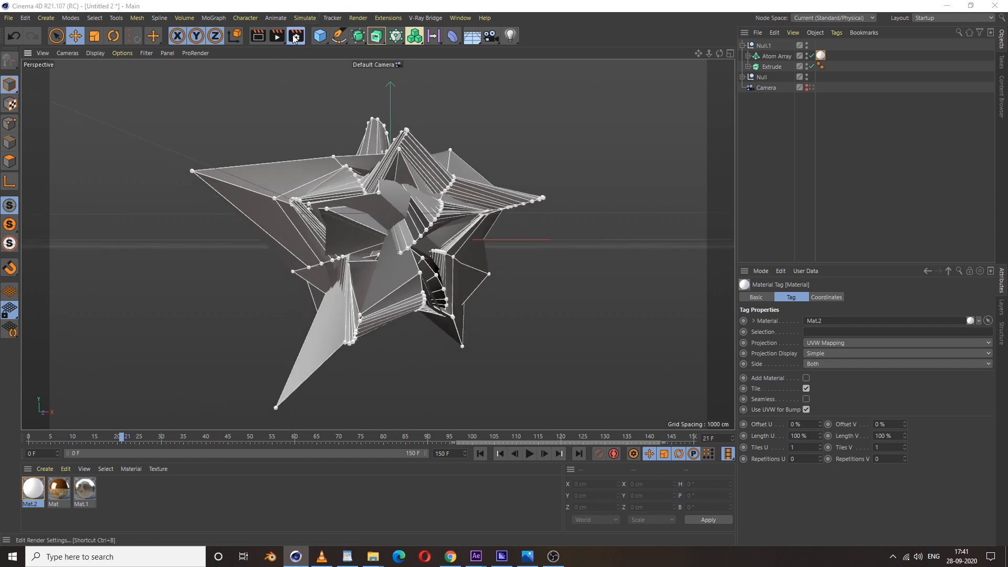
Step: Set render anti-aliasing to Best and add an Ambient Occlusion effect
click(294, 36)
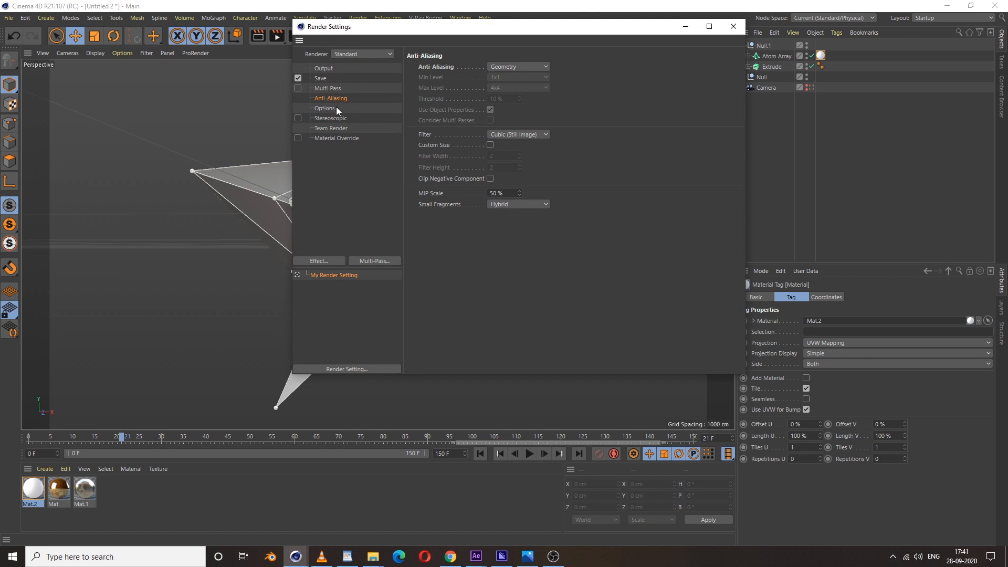
click(518, 67)
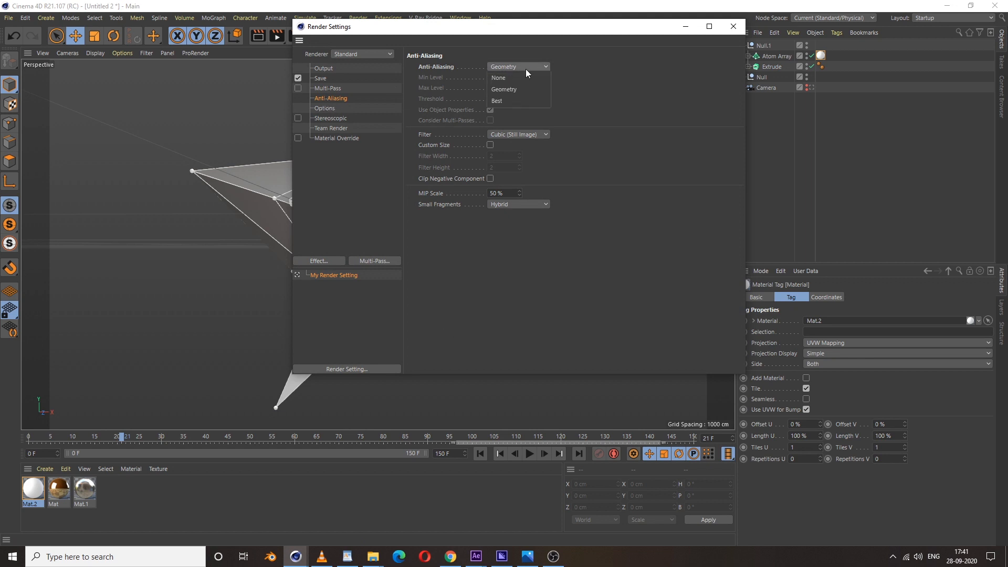
click(497, 101)
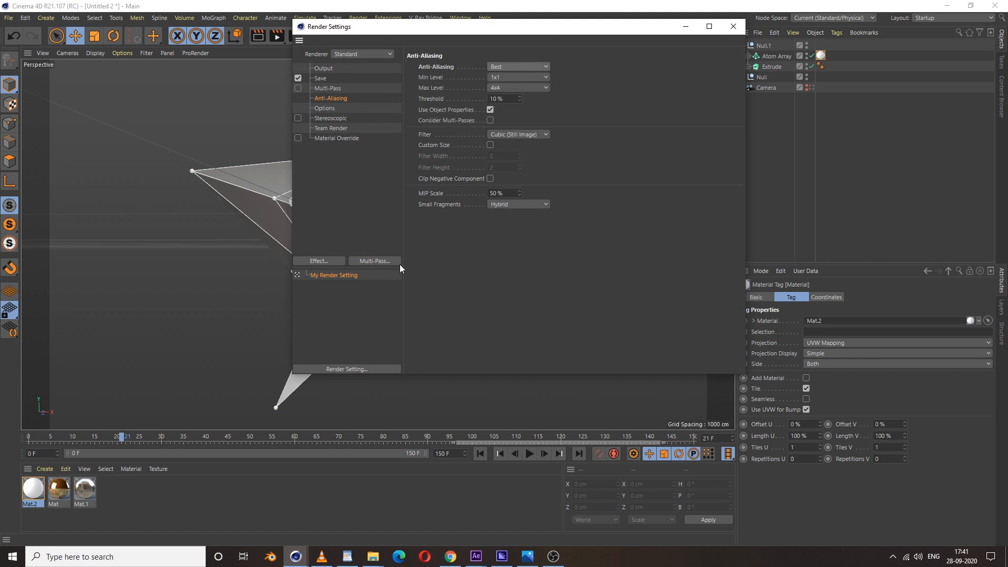
click(317, 260)
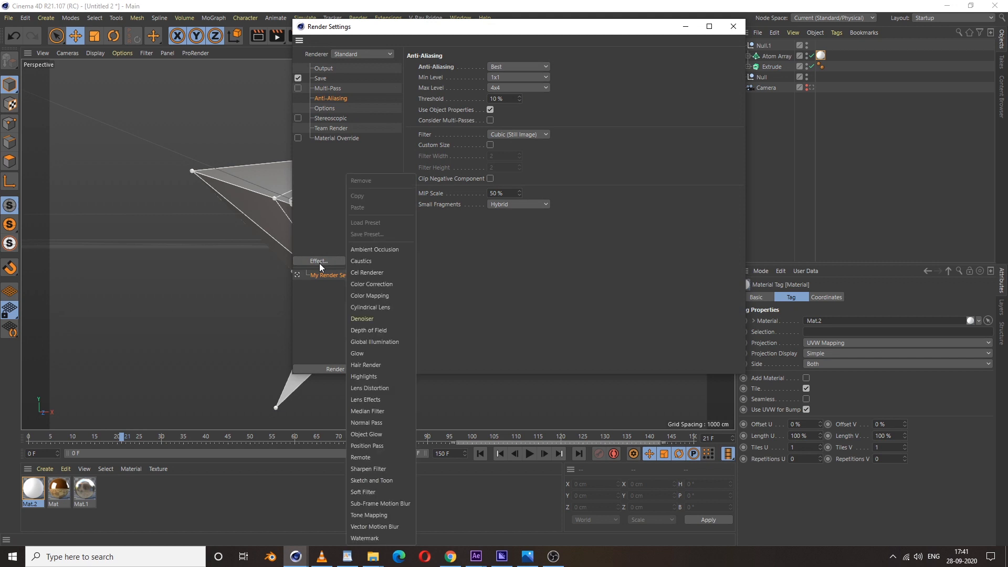
click(375, 250)
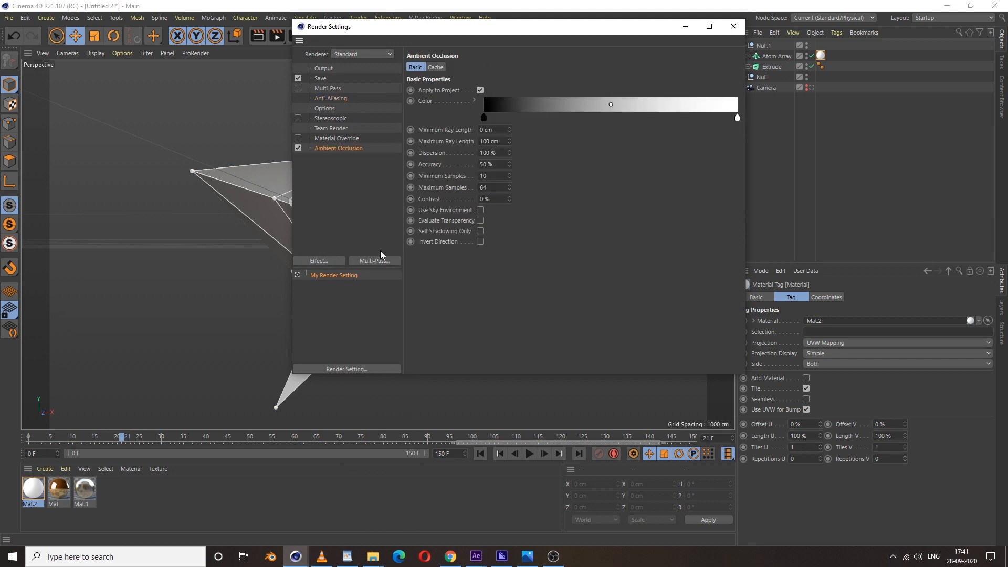
click(732, 27)
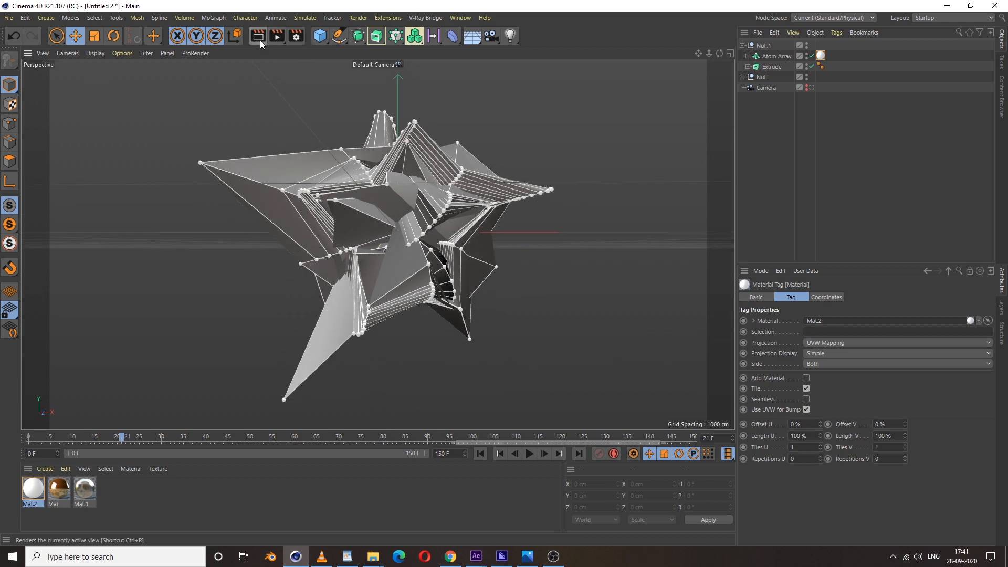
mouse_move(258, 37)
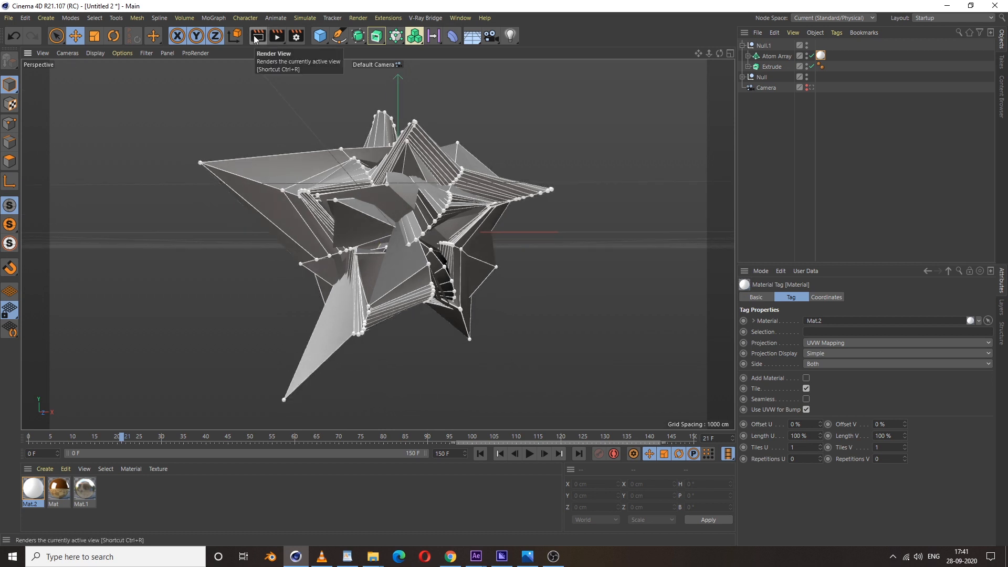
Step: Render the active view of the white-wireframed star with the new settings
click(256, 35)
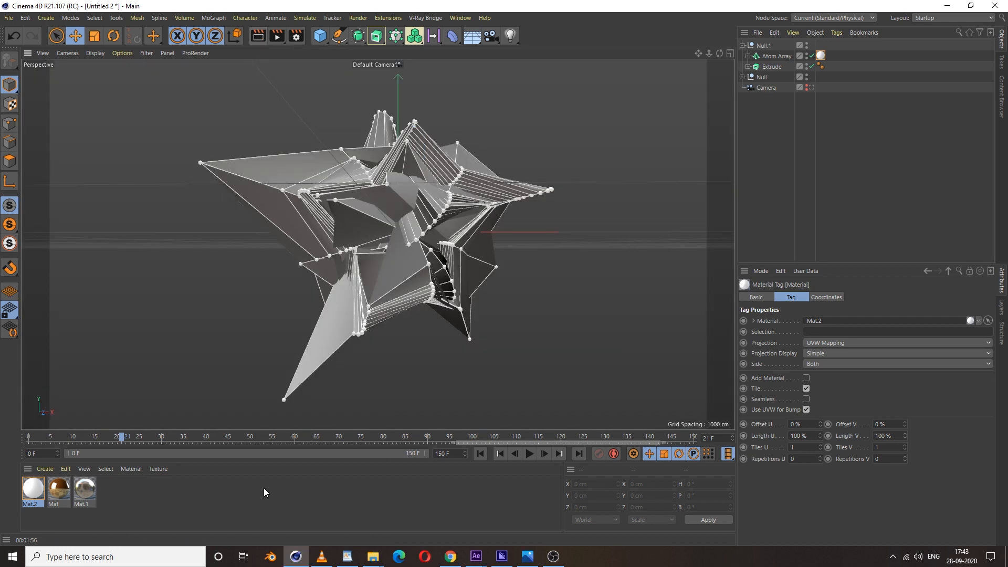
Step: Apply the gold Mat material to the Extrude star and play the final animation from frame 0
double_click(58, 490)
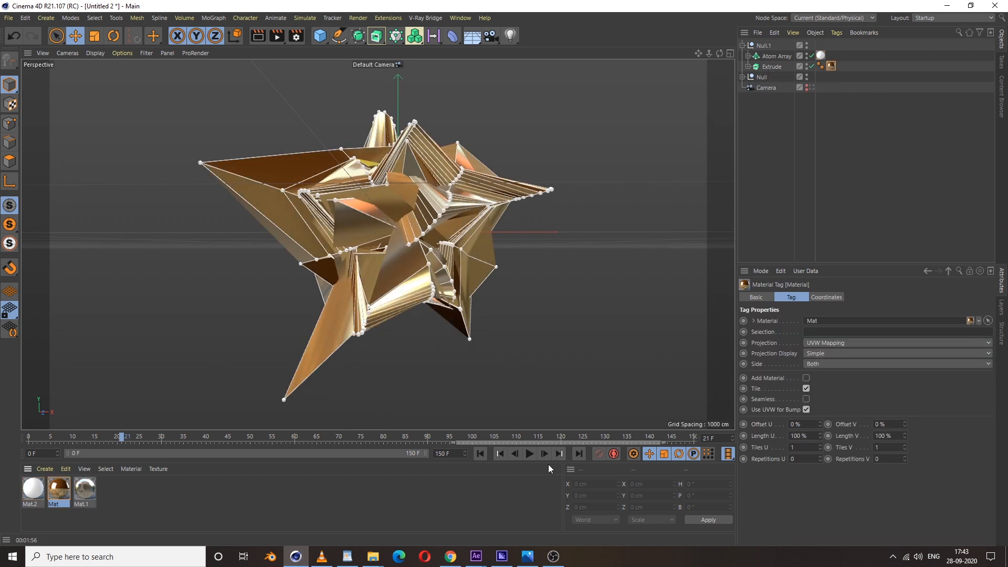
click(529, 453)
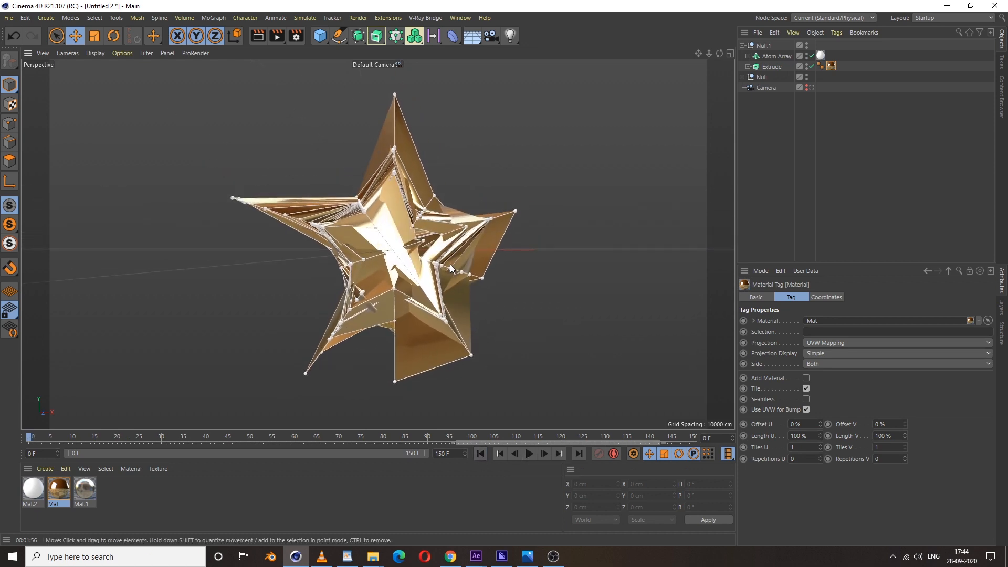
click(528, 454)
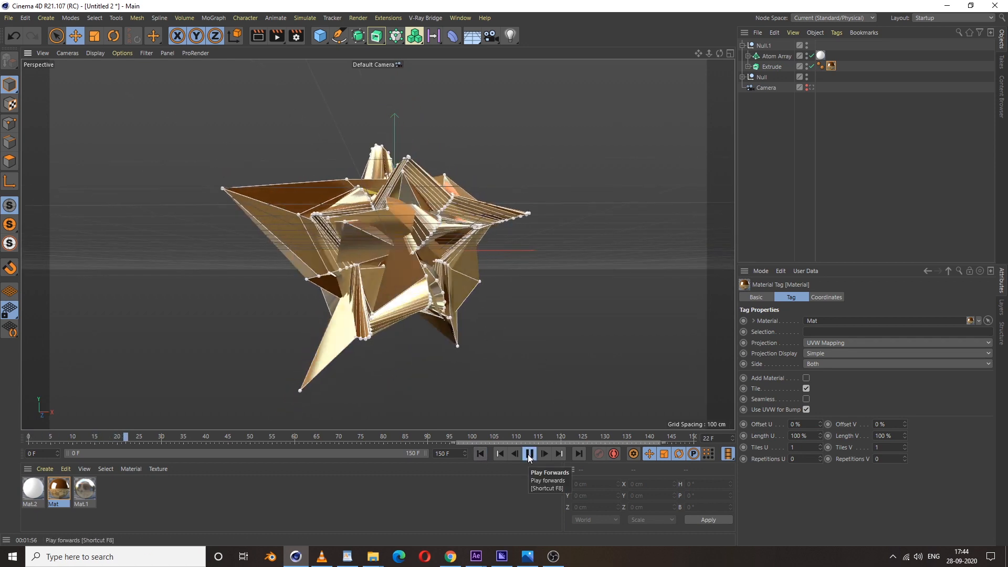
click(528, 454)
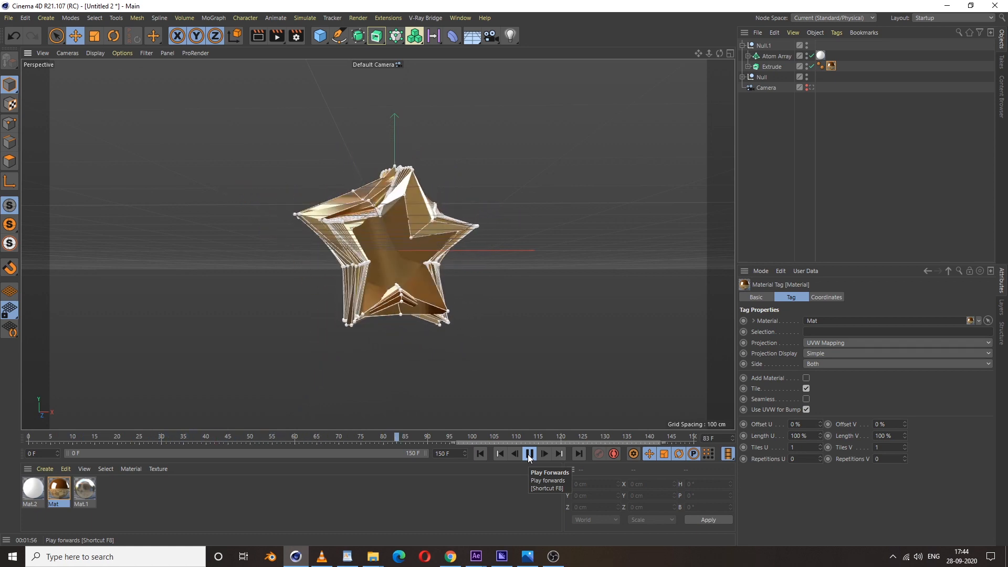
click(529, 454)
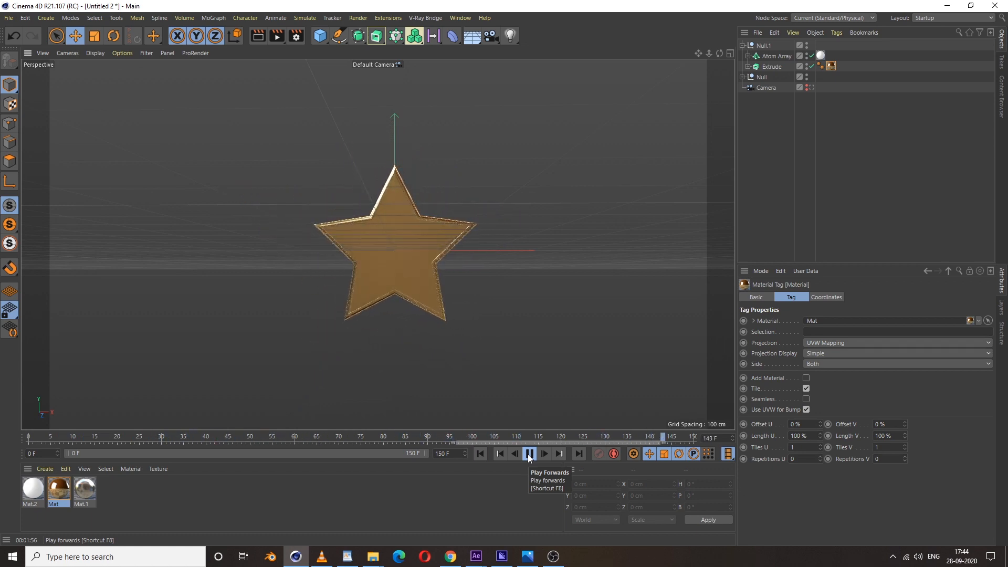
click(528, 453)
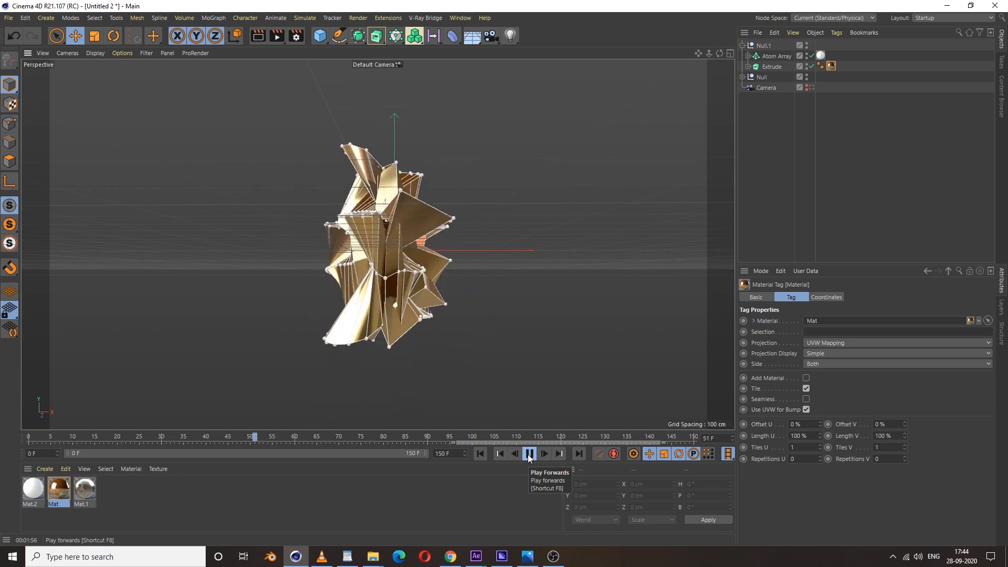
click(528, 453)
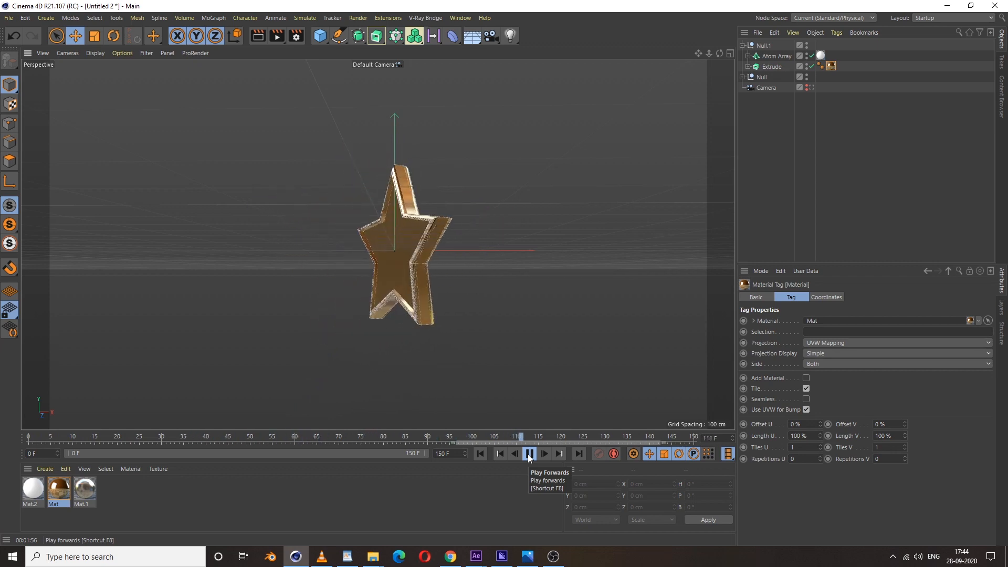
click(528, 454)
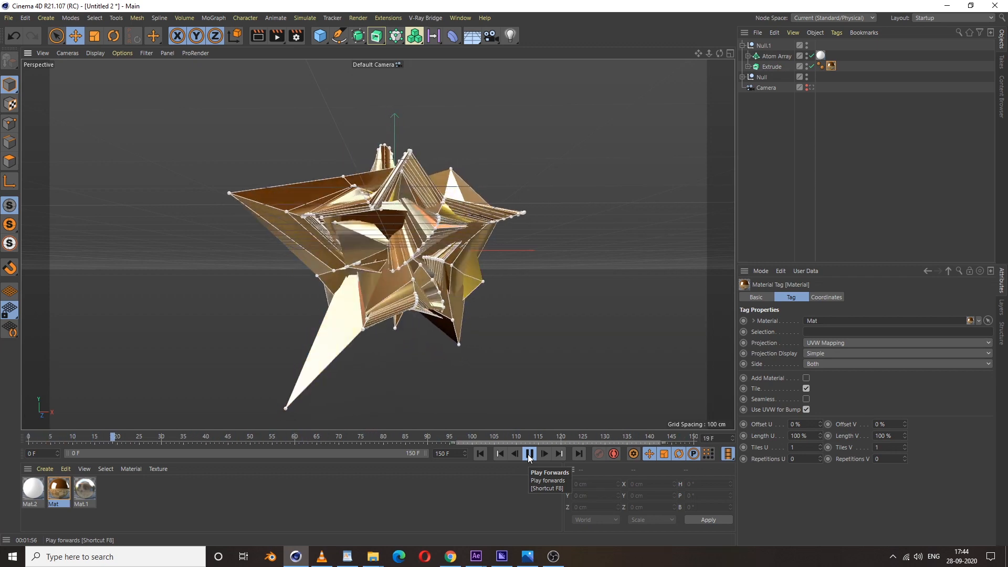
click(530, 453)
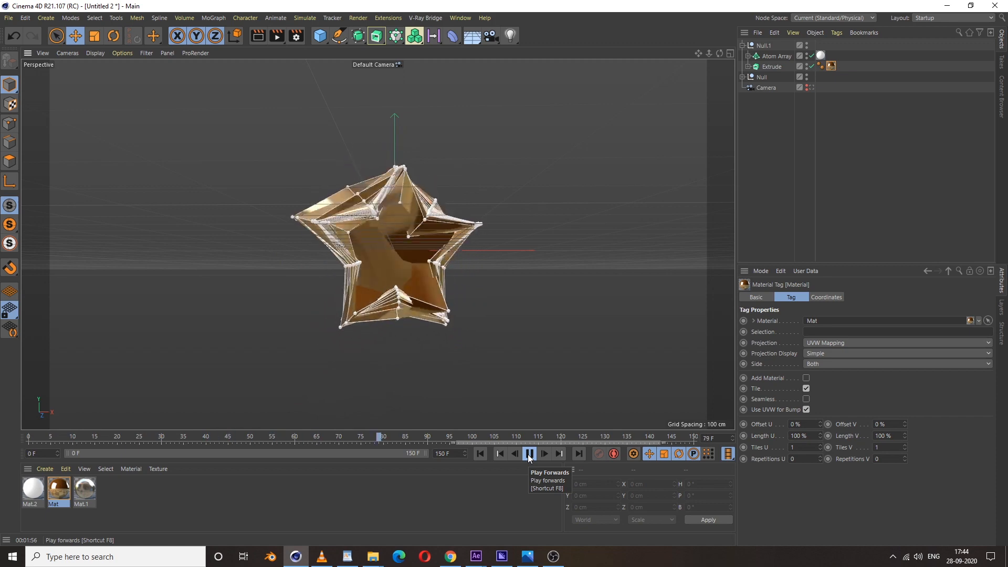
click(529, 454)
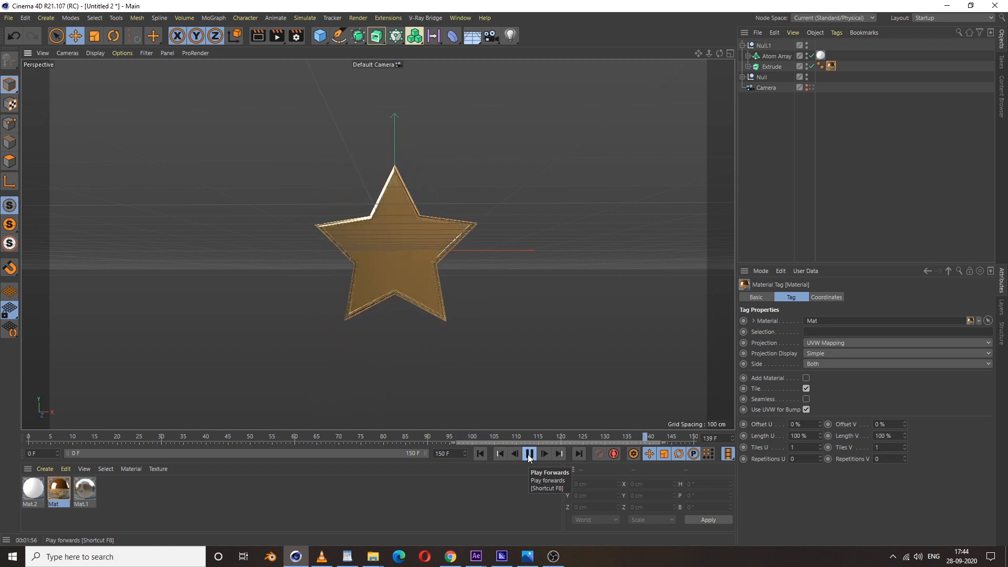
click(529, 453)
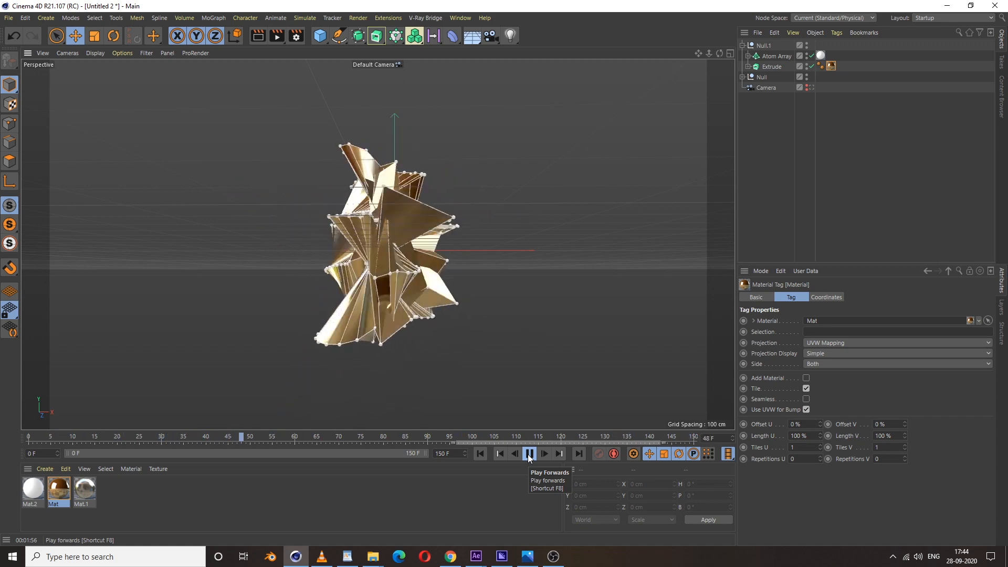